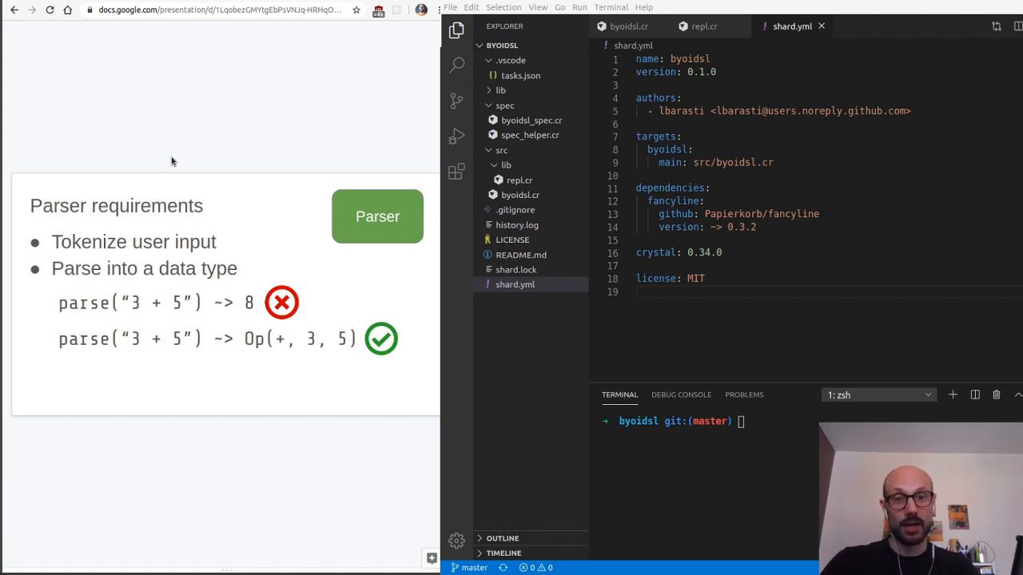
- Advance from the Parser requirements slide to the implementation options and parser tests slides
key("Right")
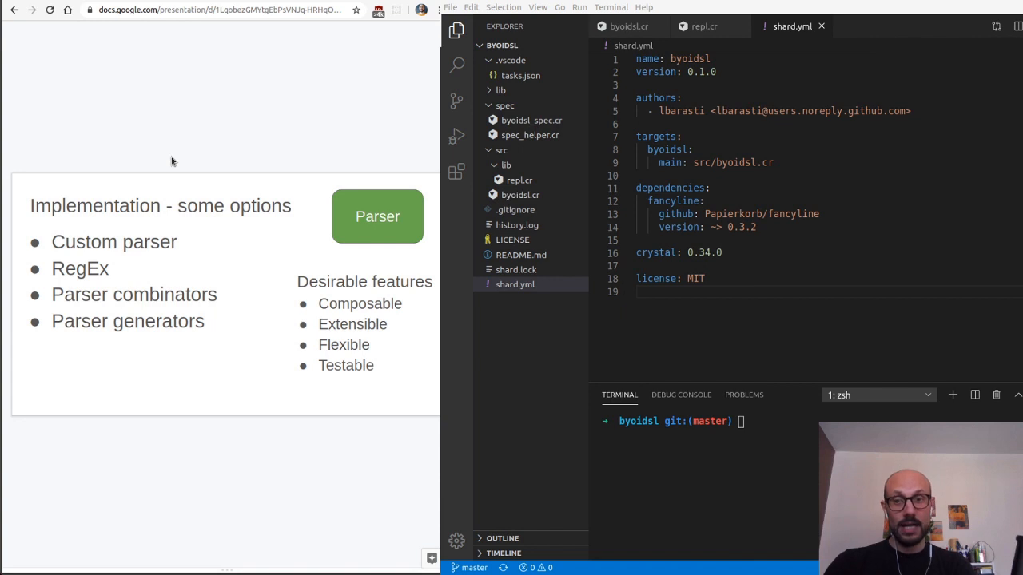
double_click(134, 294)
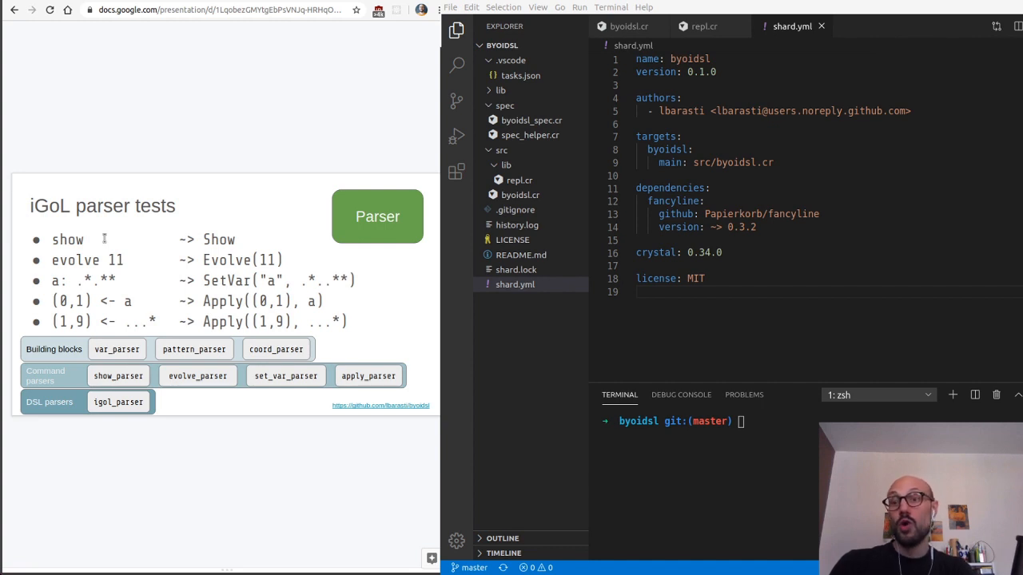
mouse_move(19, 348)
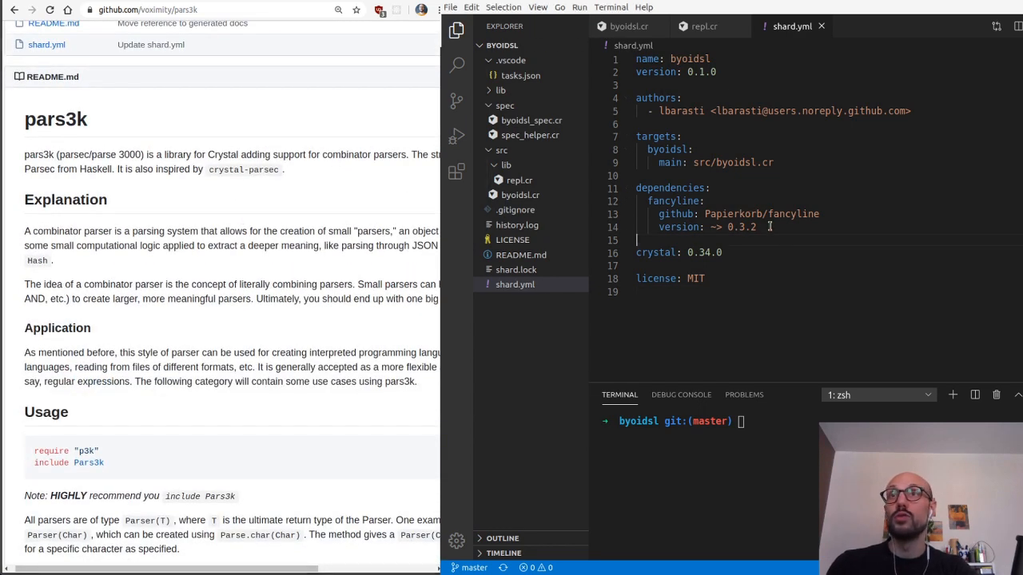
- Add the pars3k dependency from github voximity/pars3k under dependencies in shard.yml
type("pa")
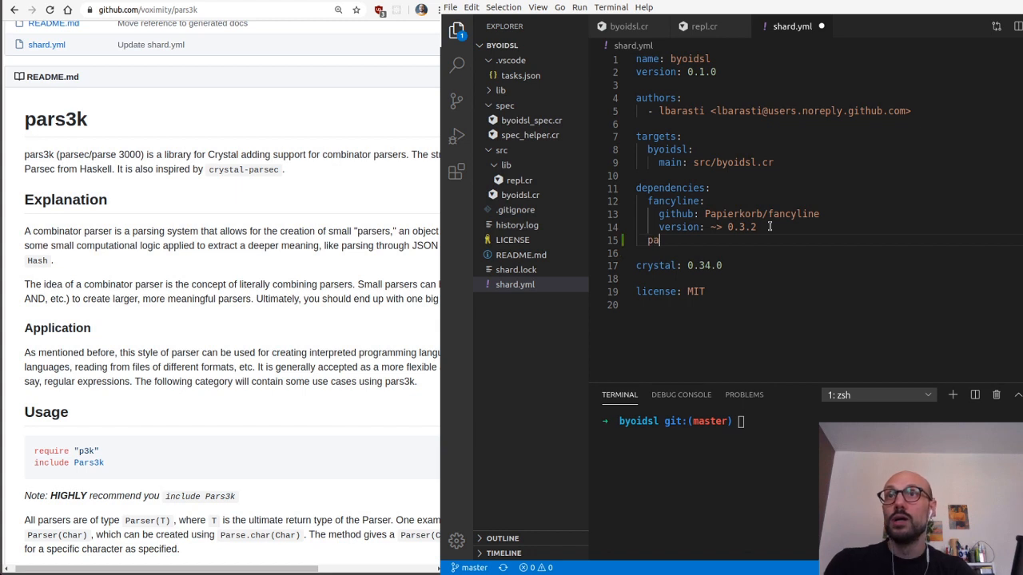
key("Backspace")
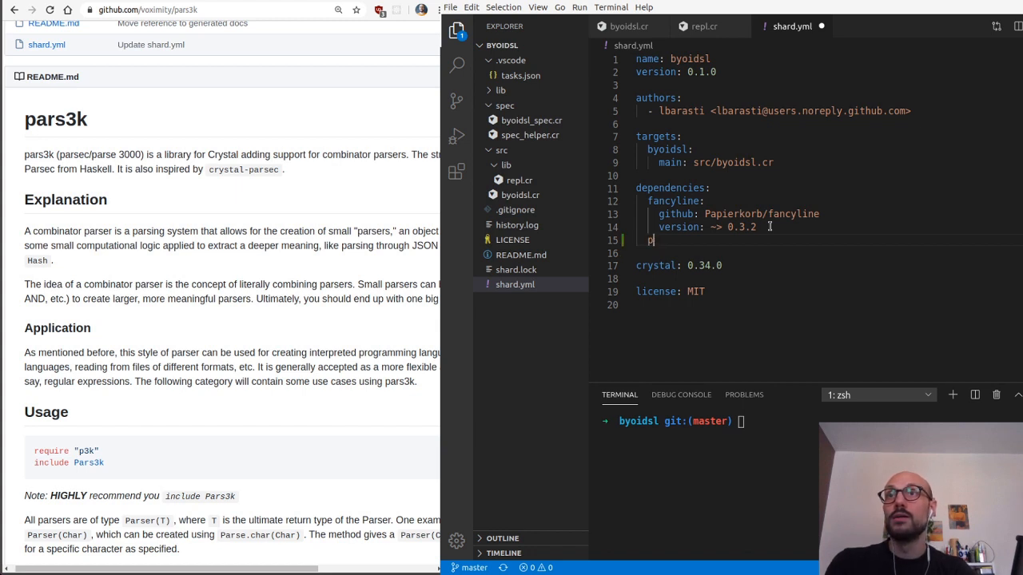
type("arse")
type("github:")
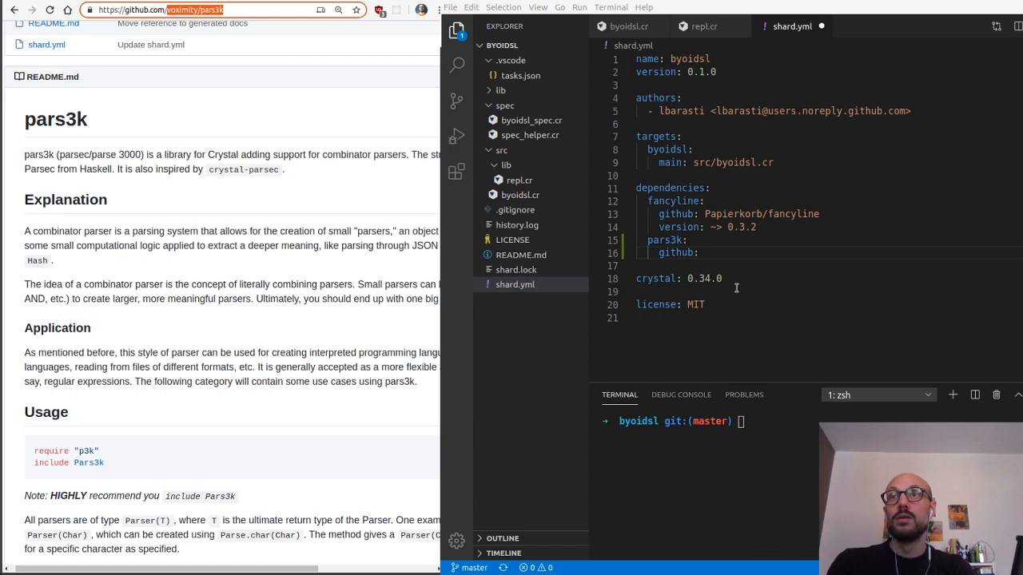
type("voximity/pars3k")
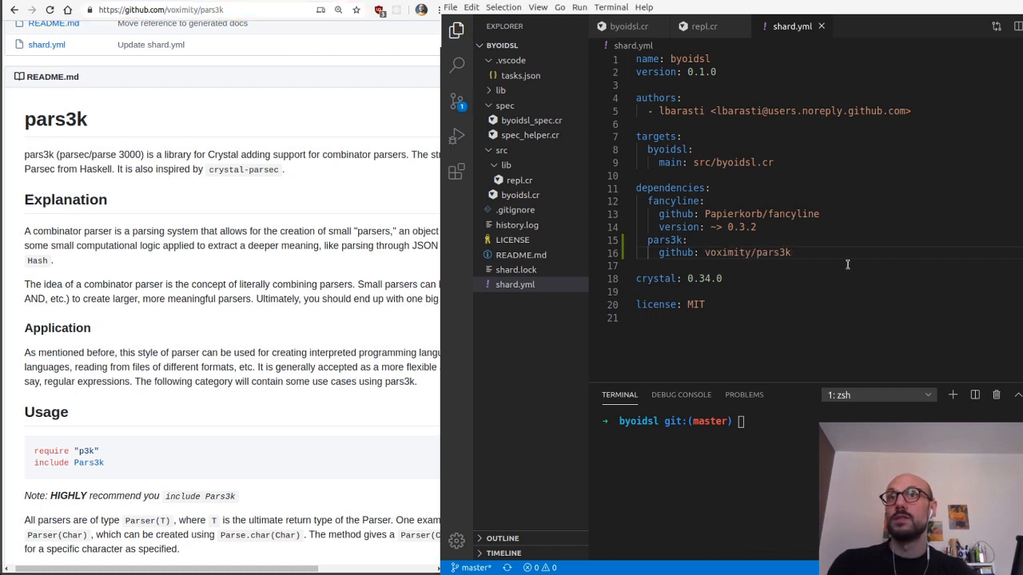
key("Enter")
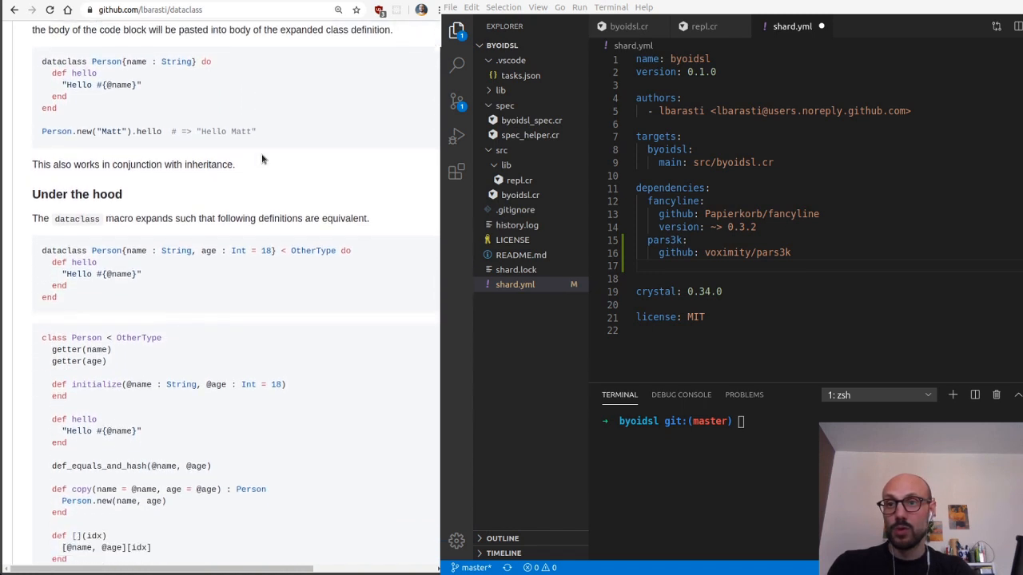
- Add the dataclass dependency from lbarasti/dataclass, then run shards install to write shard.lock
left_click(160, 10)
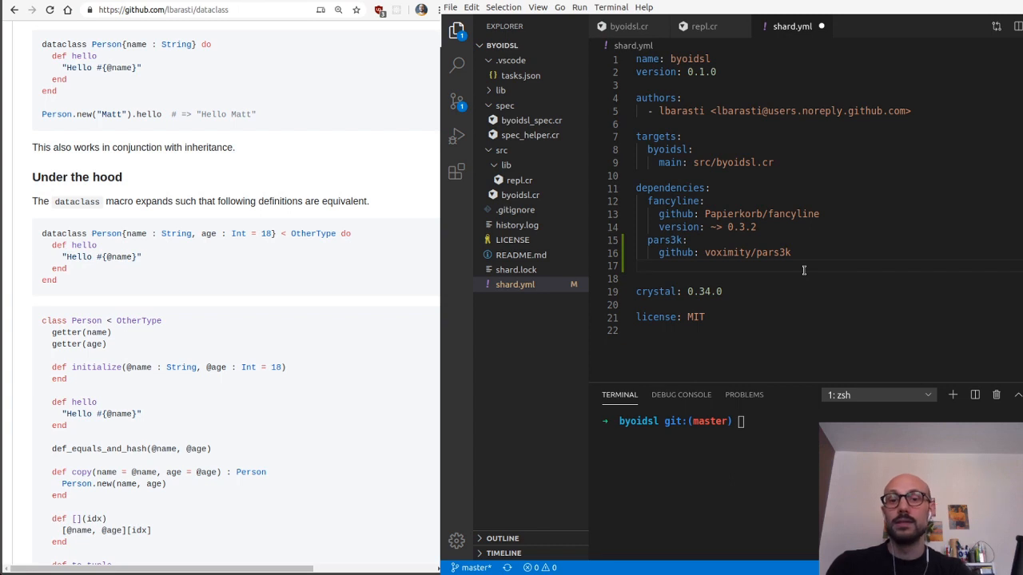
type("dataclass")
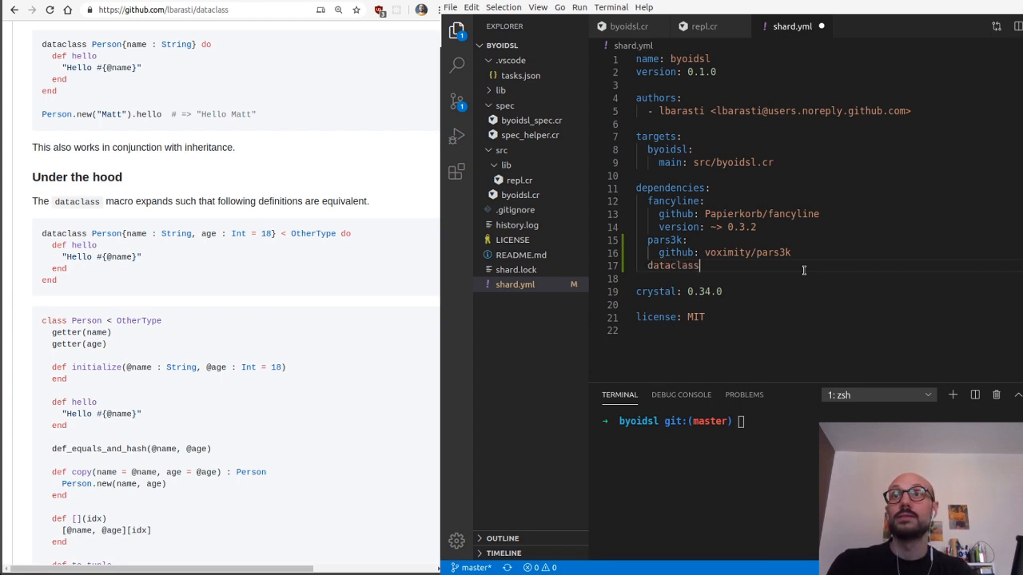
type("lbarasti/dataclass")
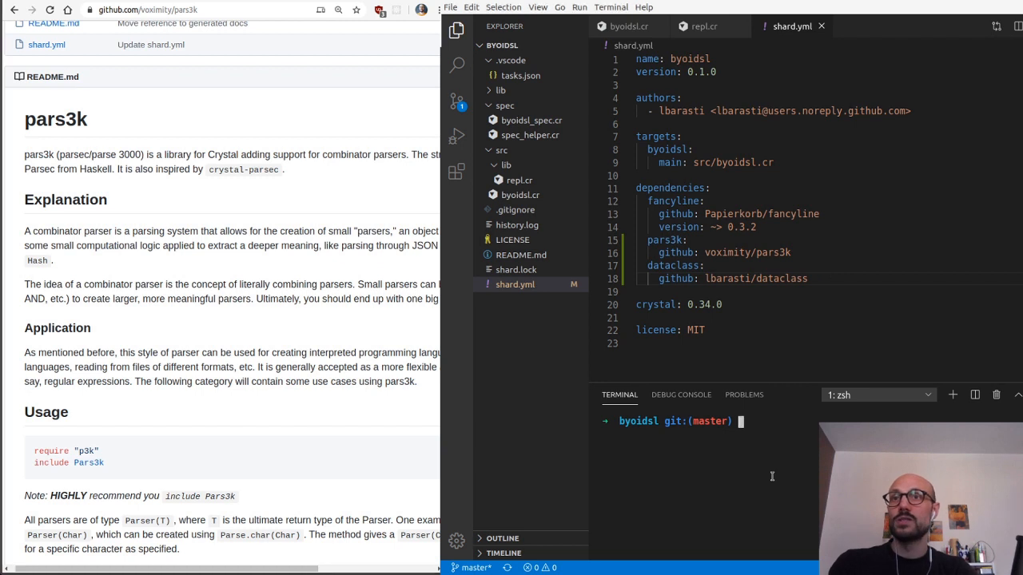
type("shards install")
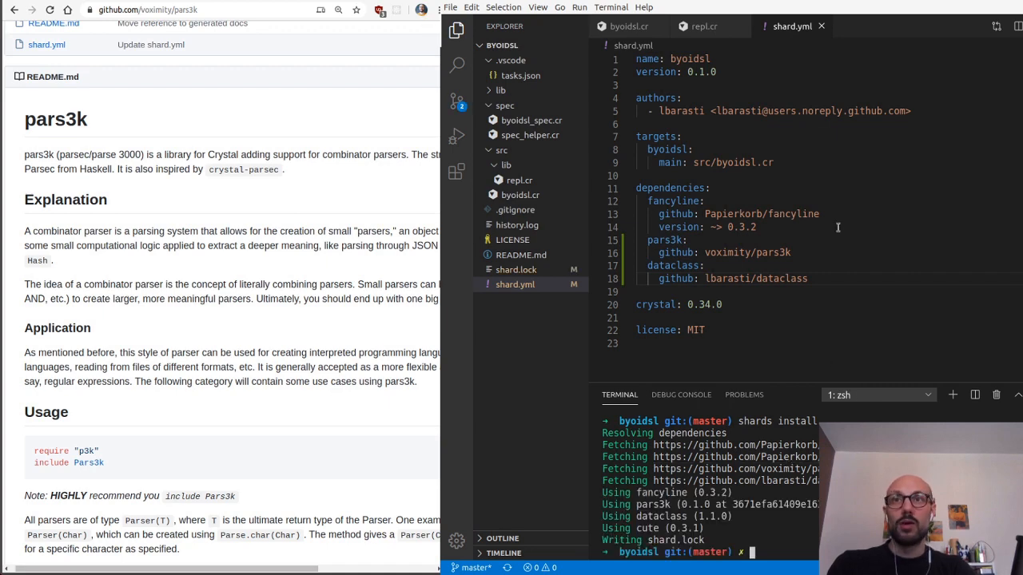
- Scroll the pars3k README down to the Primitive and Amalgam parsers sections
scroll("down", 3)
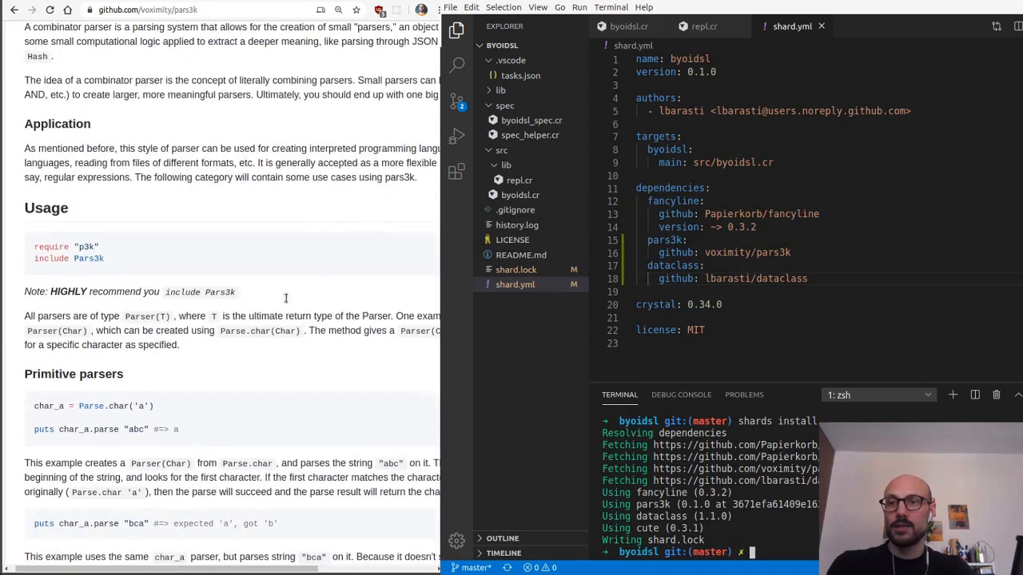
scroll("down", 3)
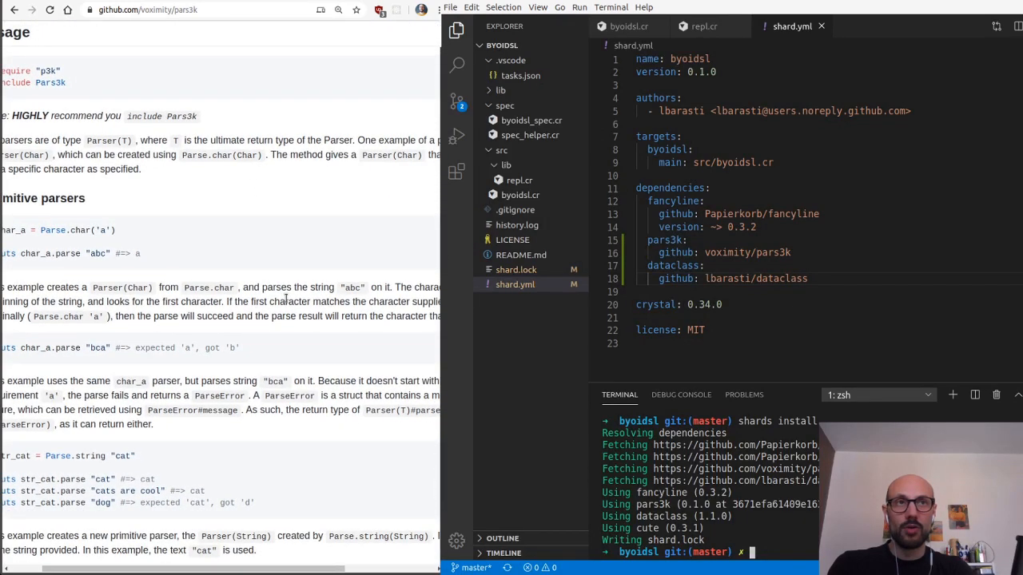
scroll("down", 3)
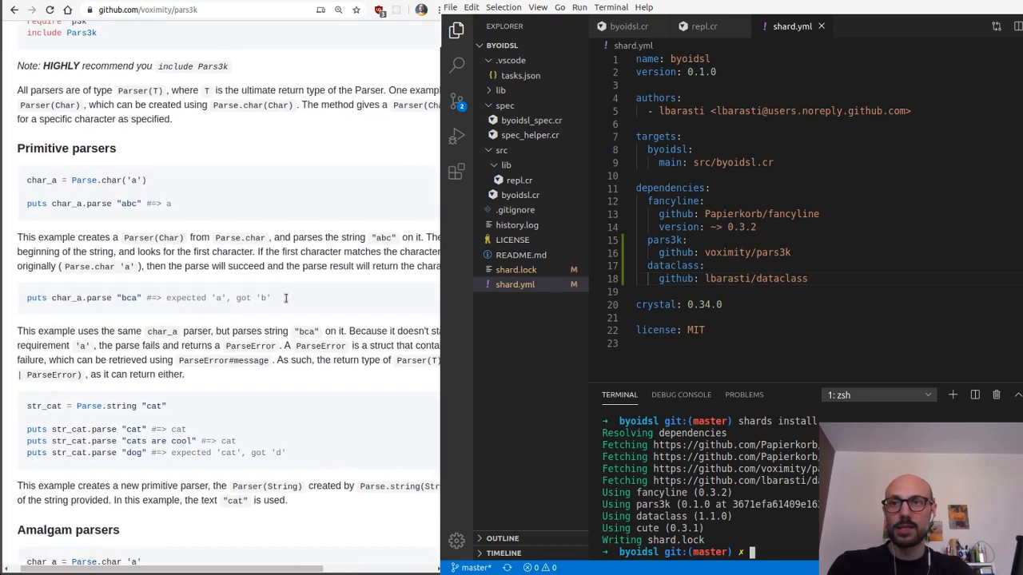
scroll("down", 3)
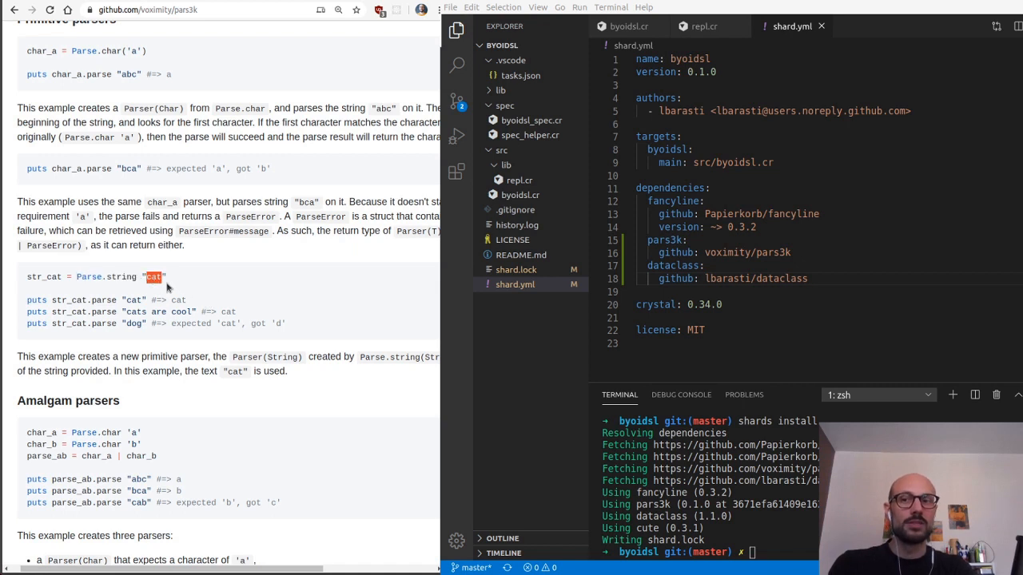
mouse_move(51, 278)
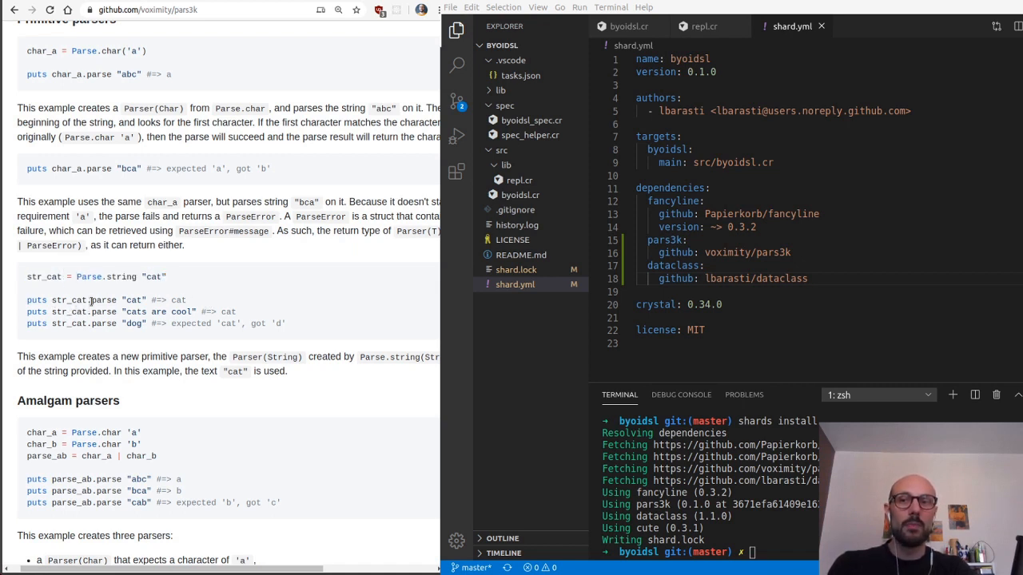
- Highlight the cat parse, its result, the failing dog parse and char_a in the examples
double_click(103, 300)
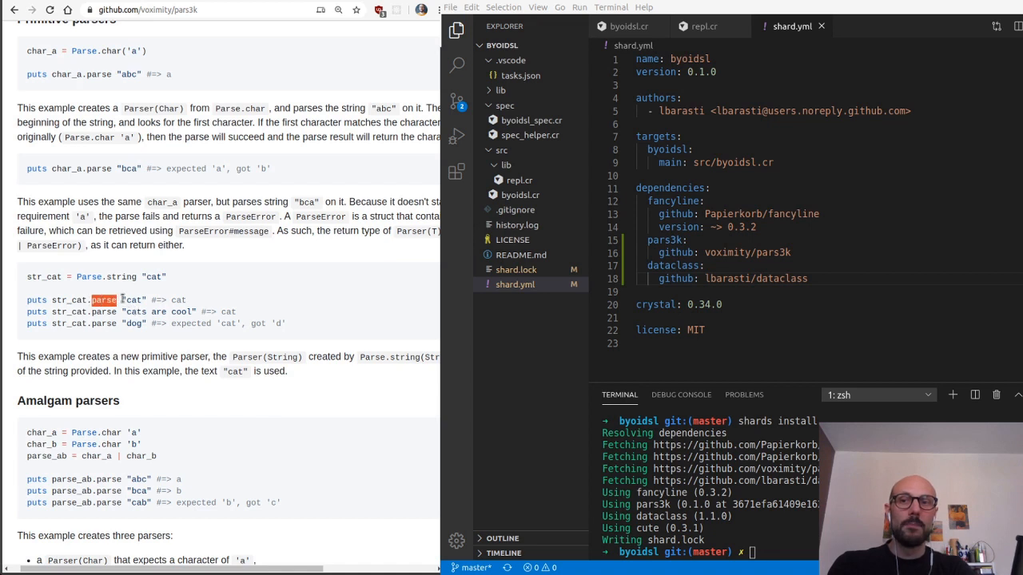
double_click(134, 300)
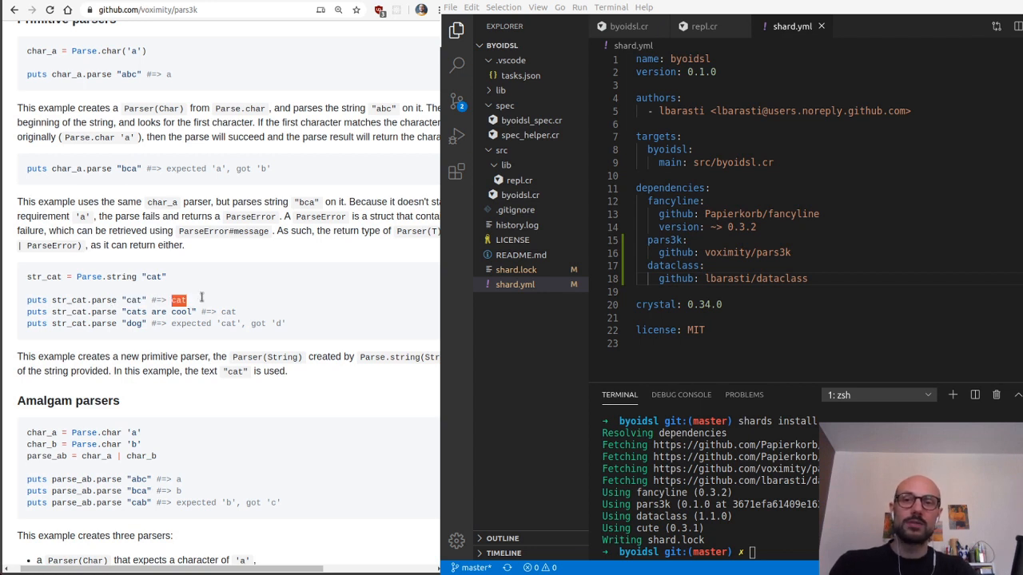
double_click(102, 301)
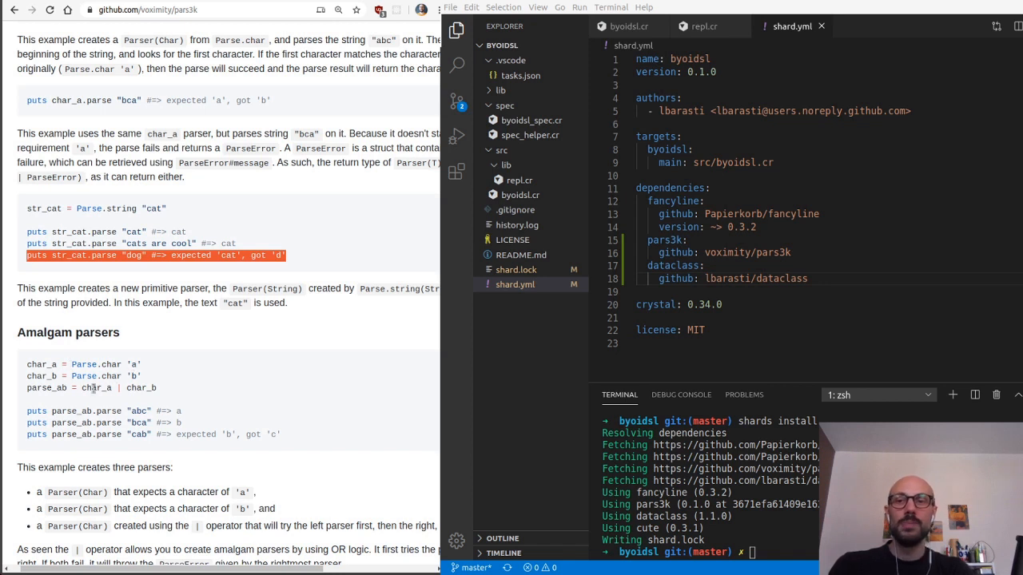
double_click(93, 389)
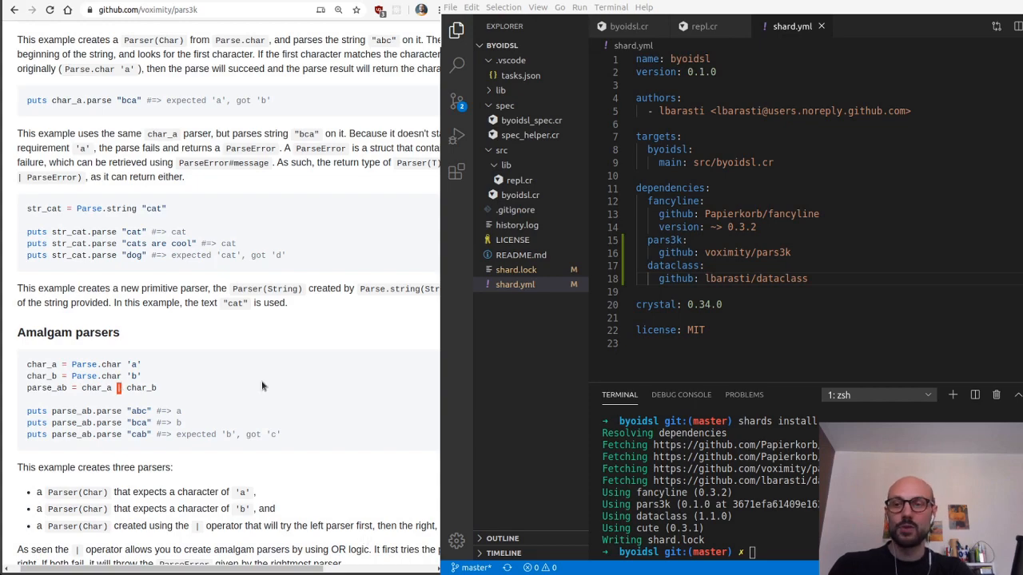
scroll("down", 3)
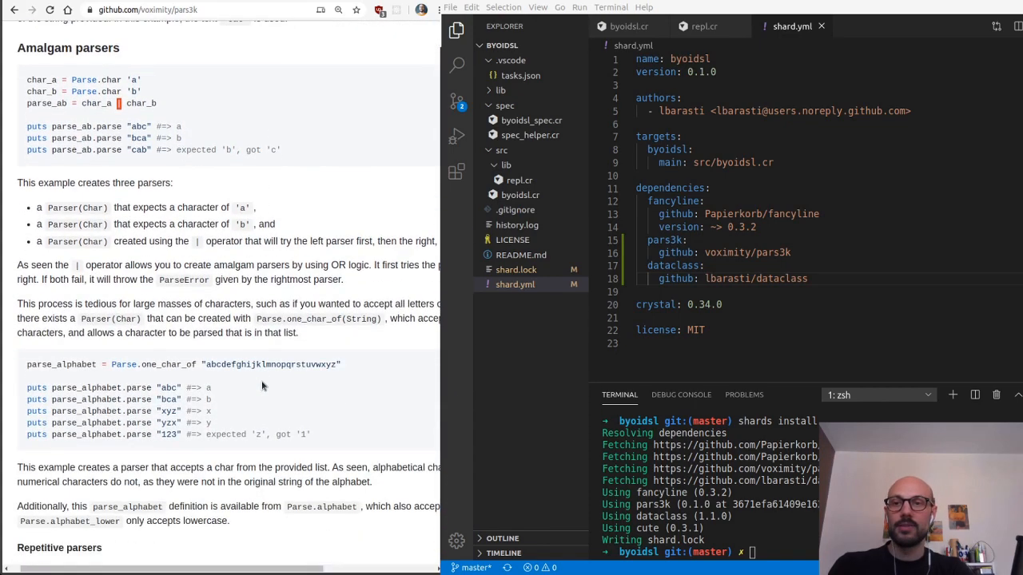
scroll("down", 3)
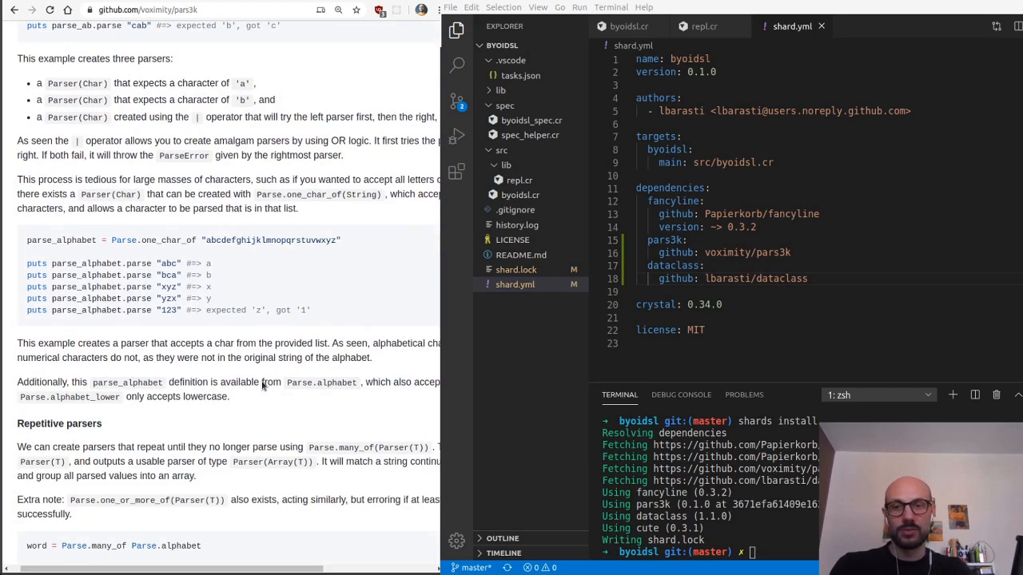
scroll("down", 3)
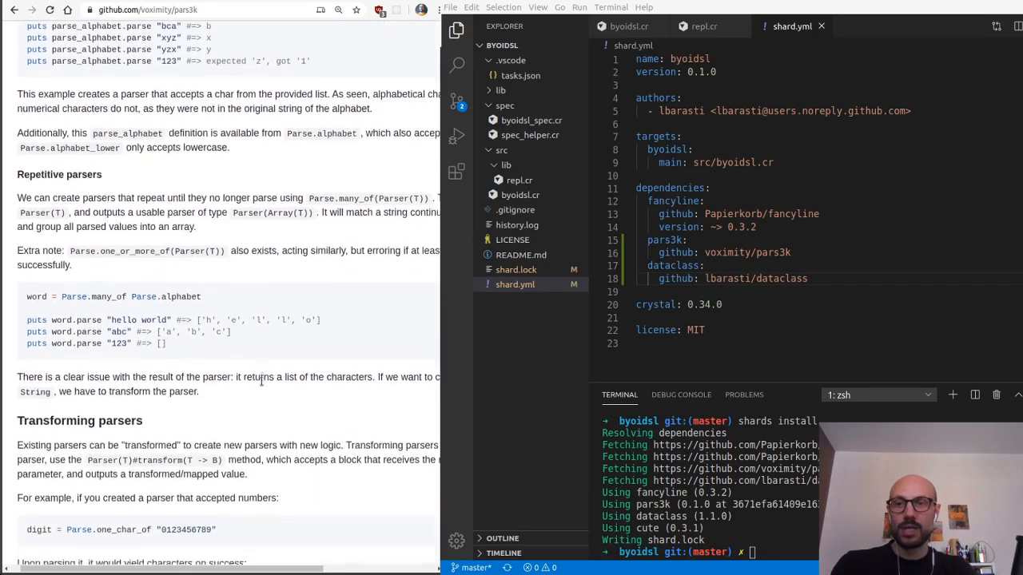
scroll("down", 3)
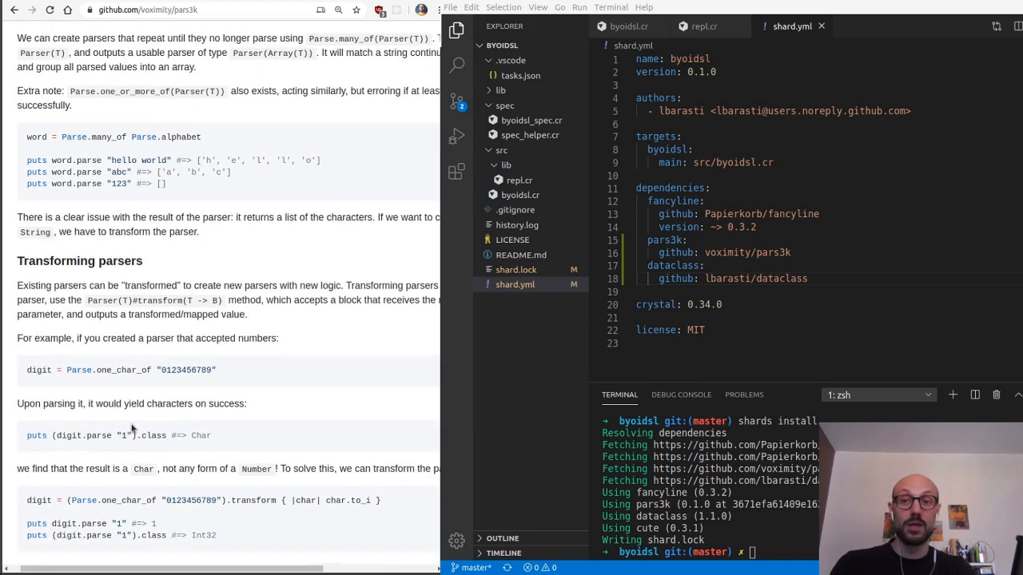
scroll("down", 3)
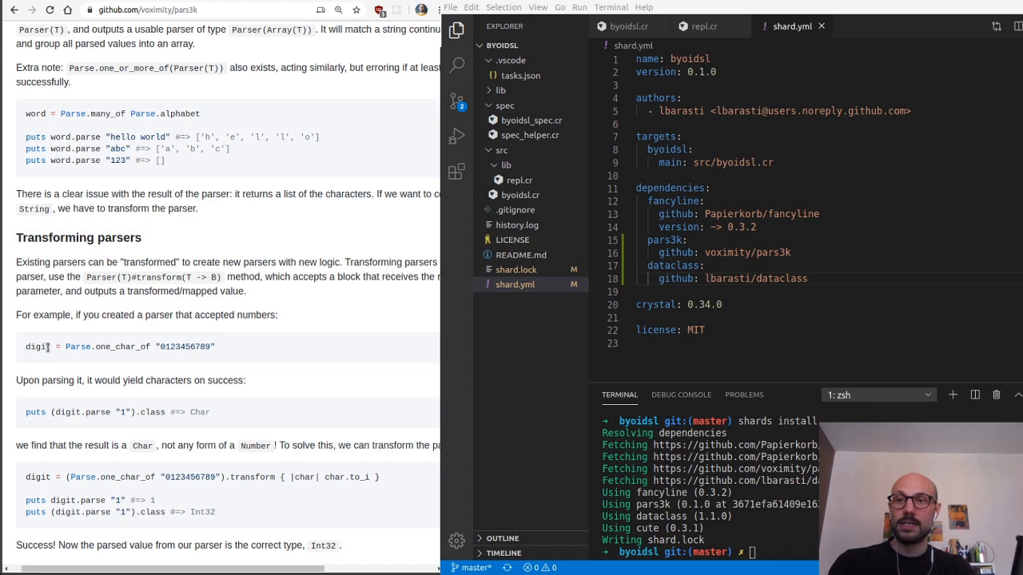
double_click(38, 346)
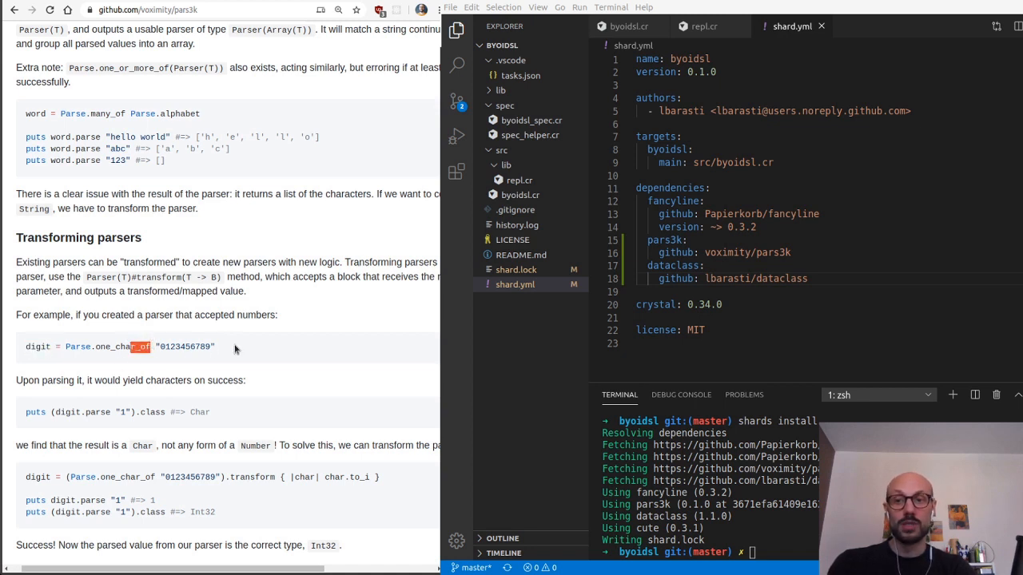
double_click(186, 345)
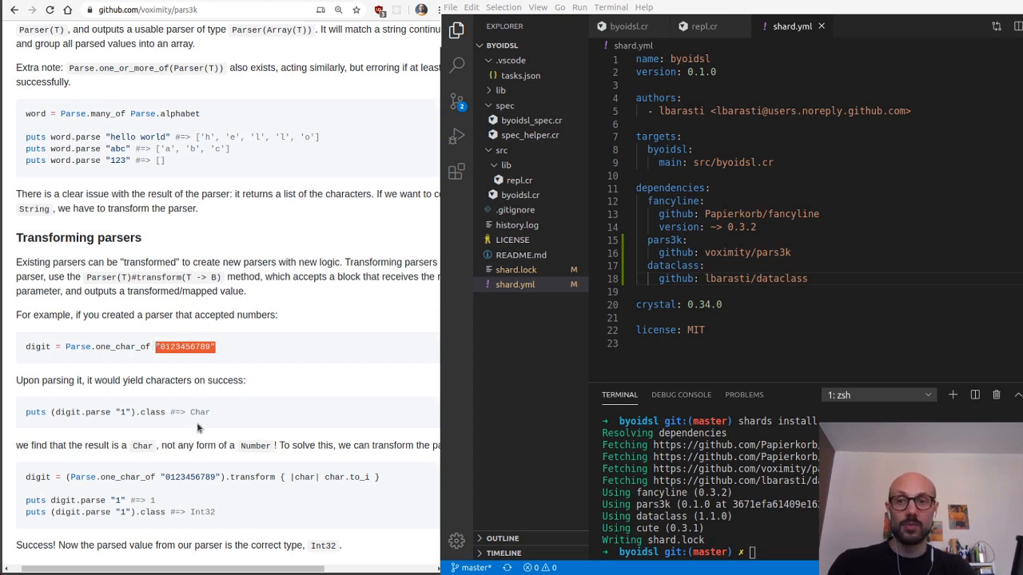
scroll("down", 3)
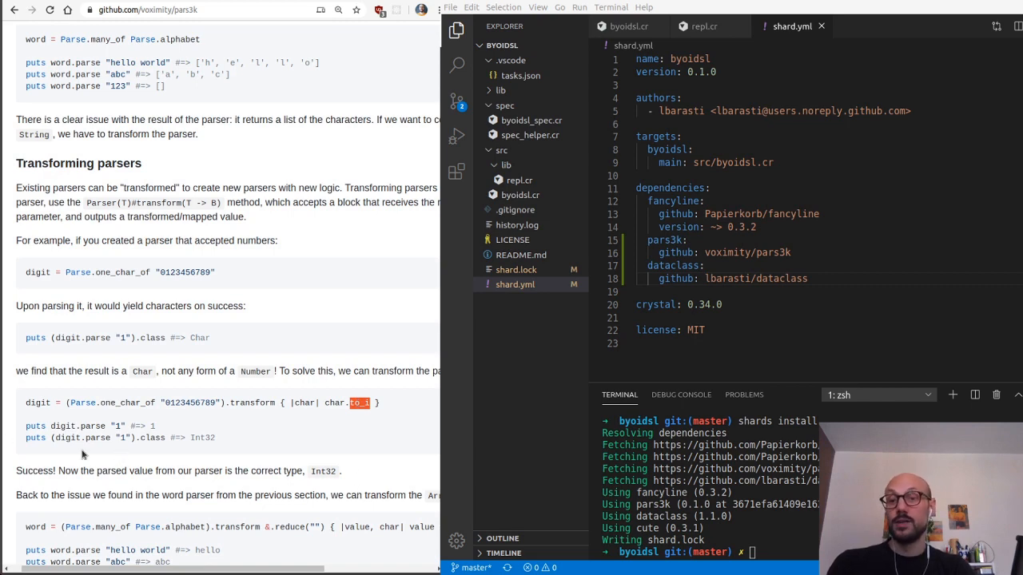
scroll("down", 3)
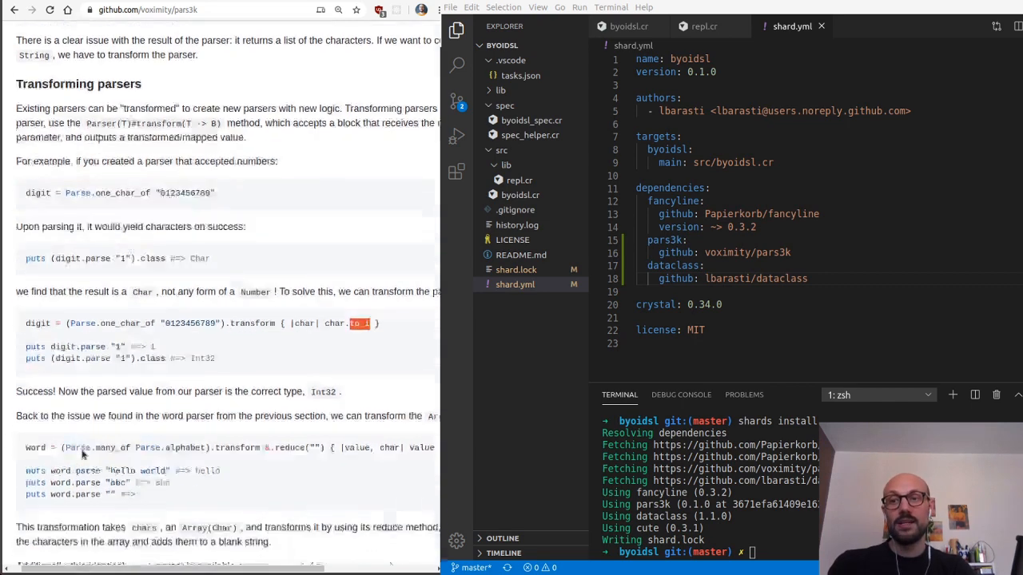
scroll("down", 3)
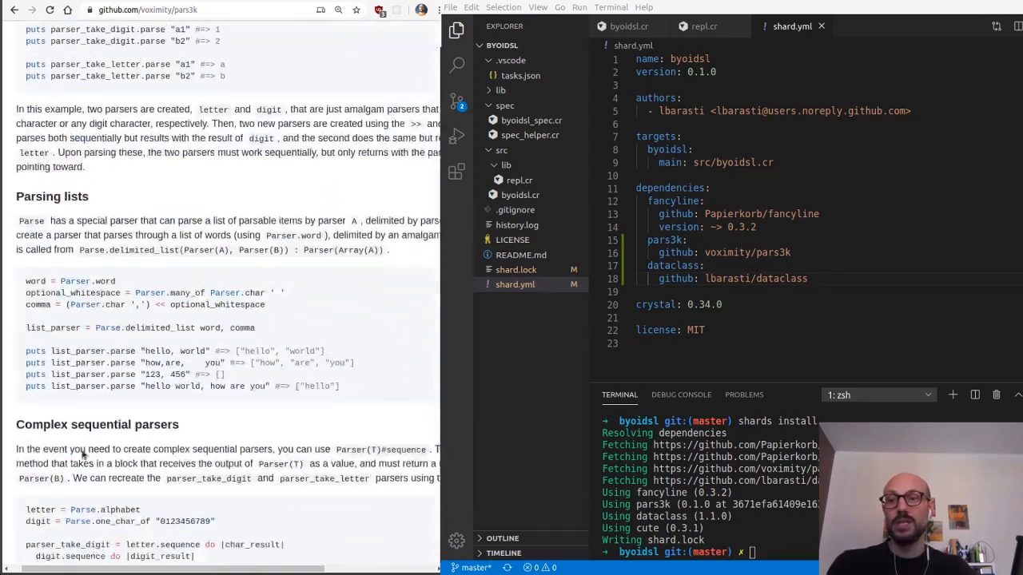
scroll("down", 3)
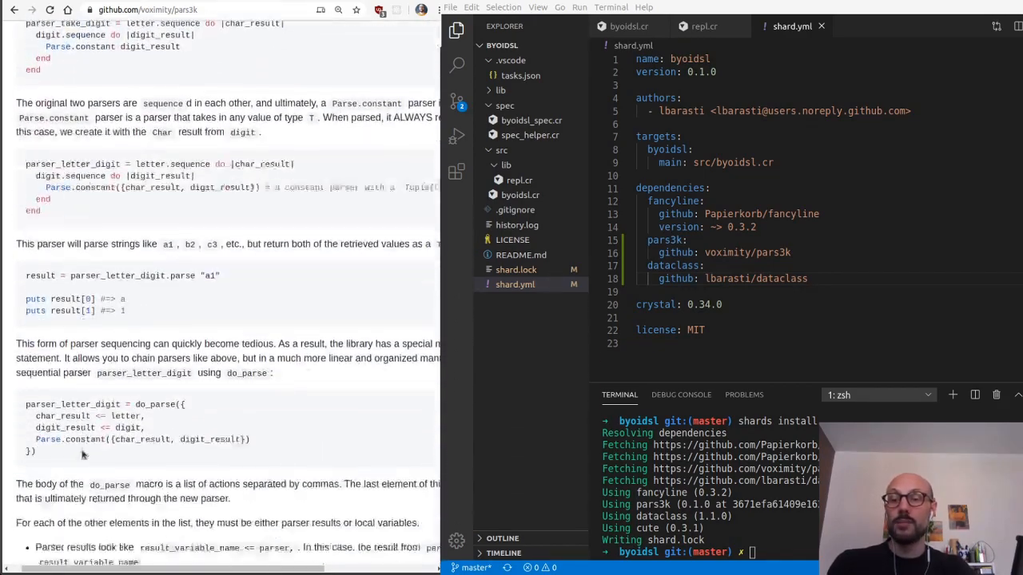
scroll("down", 3)
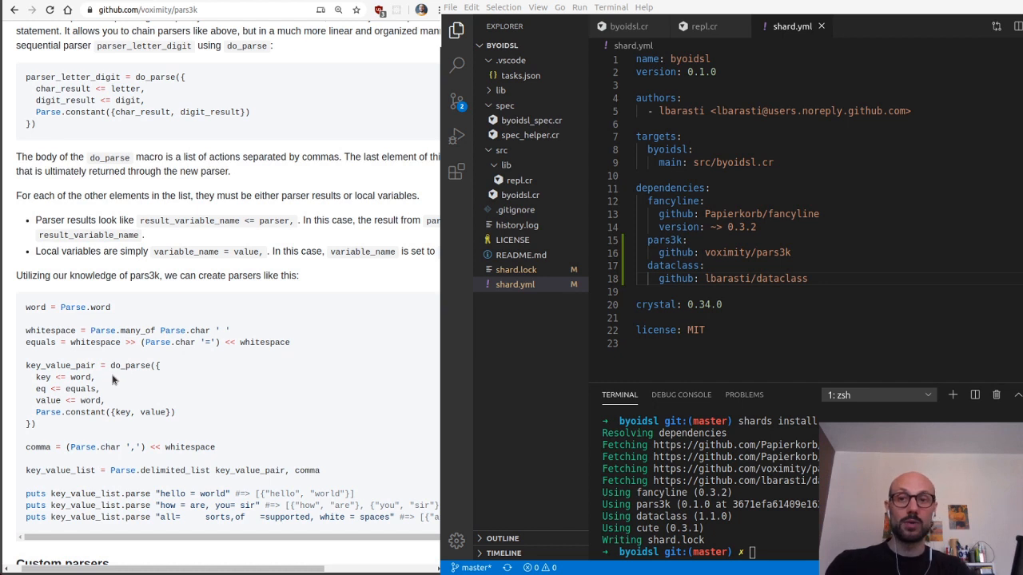
mouse_move(61, 375)
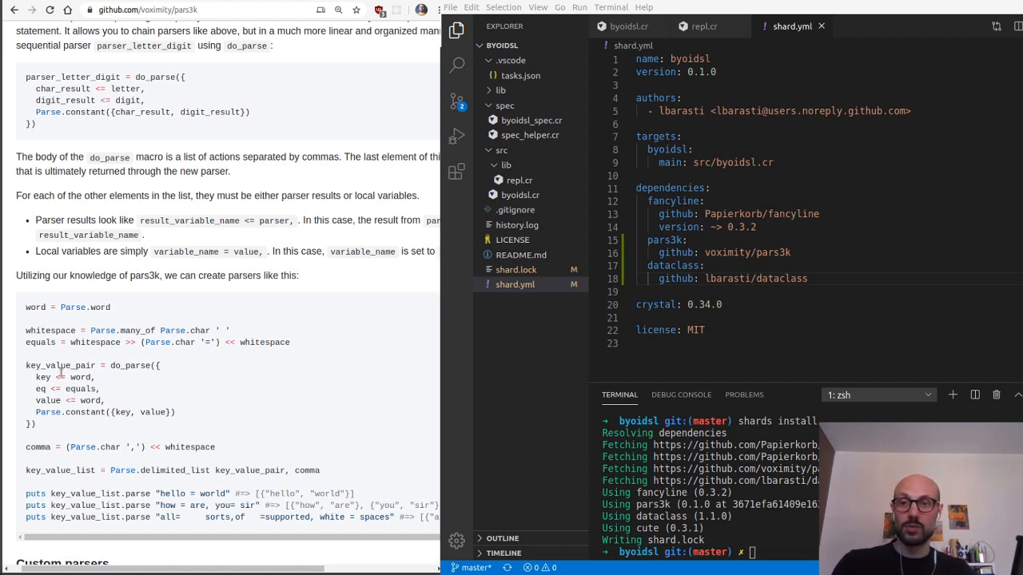
left_click_drag(28, 365, 72, 392)
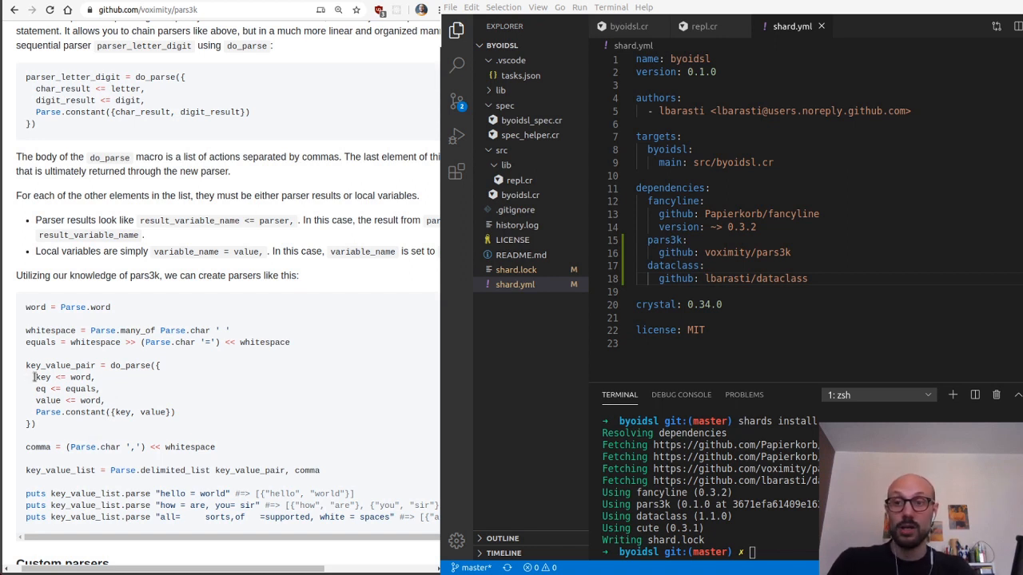
double_click(80, 377)
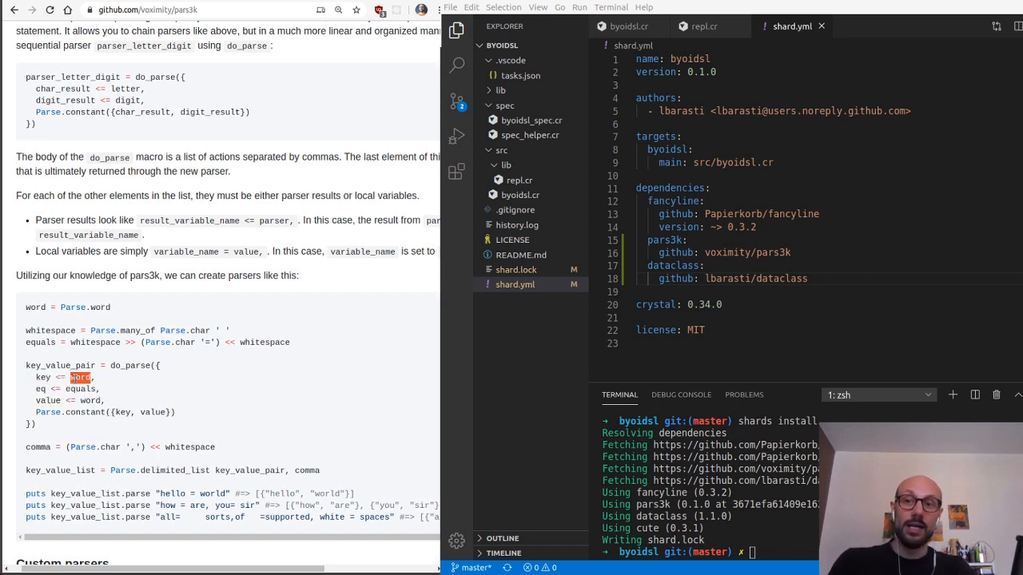
double_click(80, 390)
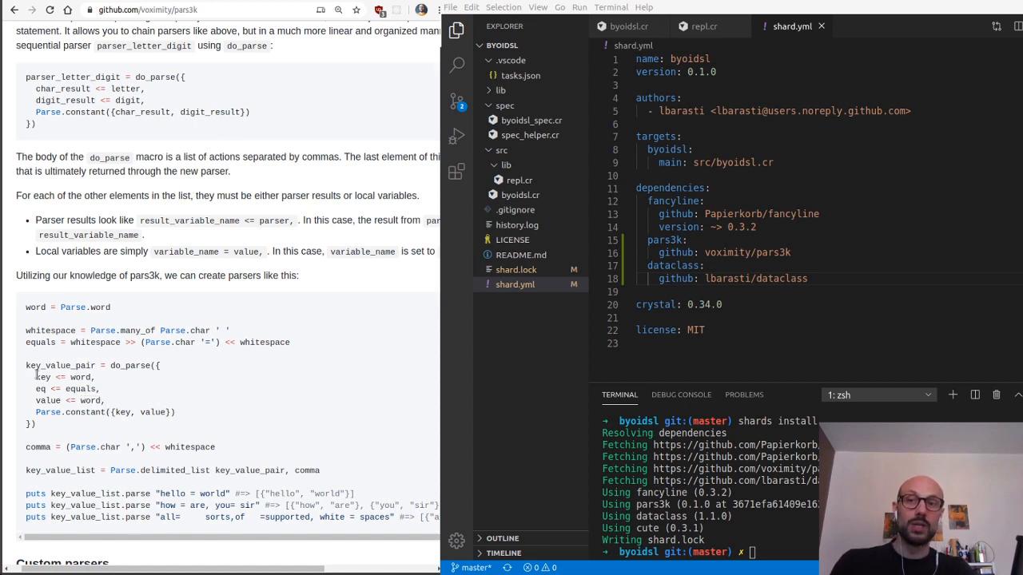
double_click(48, 400)
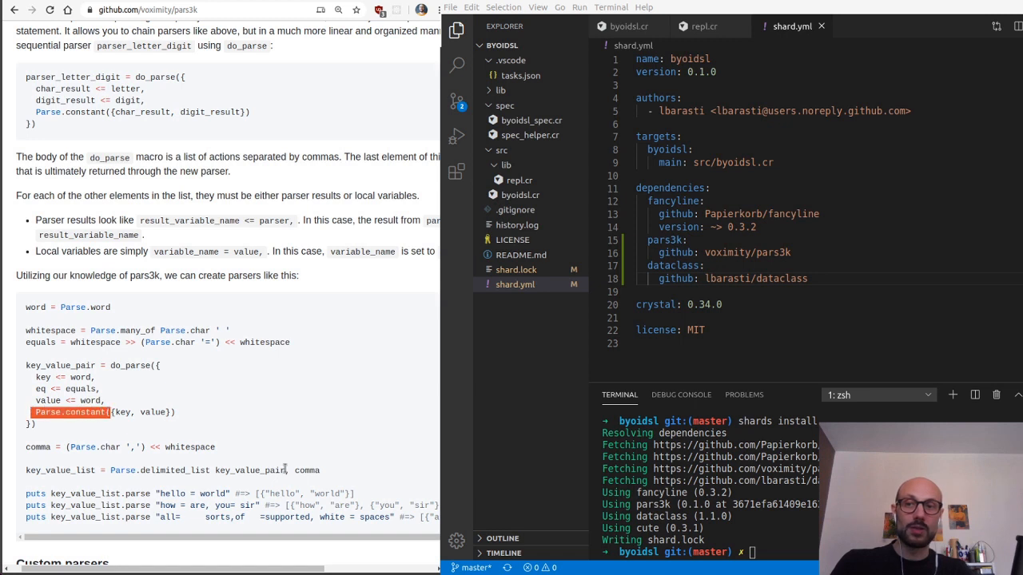
mouse_move(235, 426)
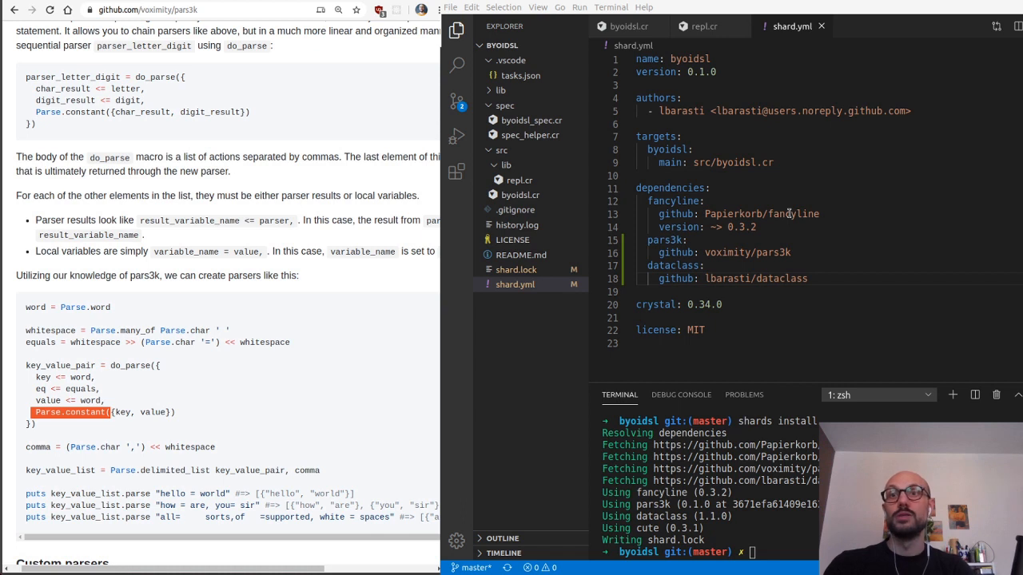
mouse_move(834, 203)
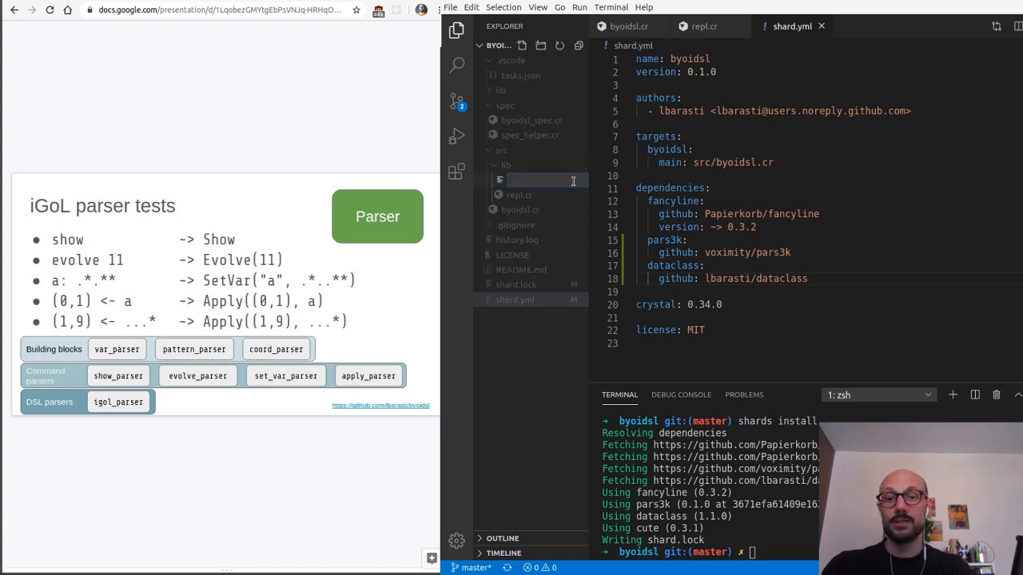
- Create parser.cr under src/lib and hide the Explorer sidebar to widen the editor
type("parser.cr")
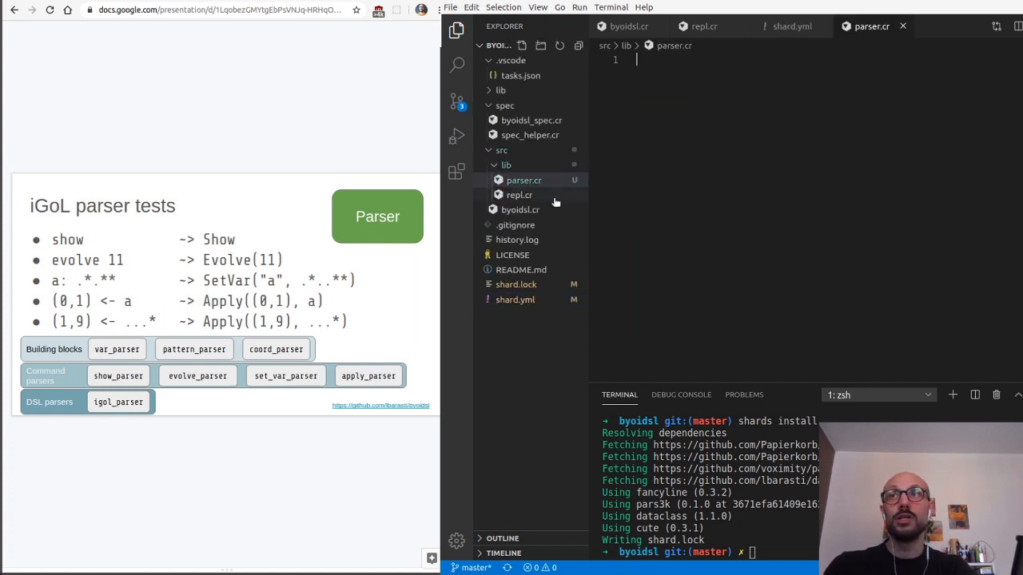
left_click(457, 28)
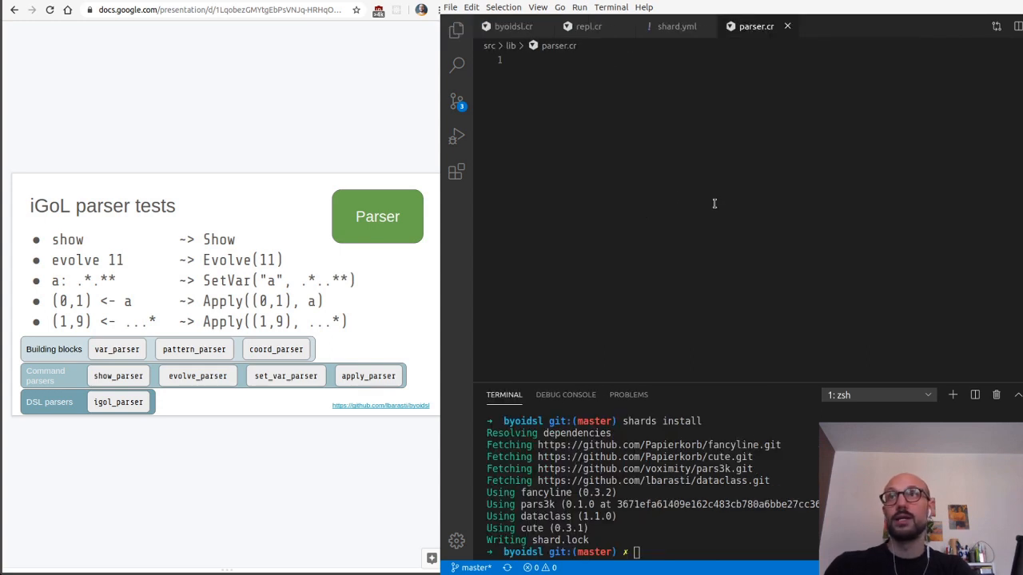
mouse_move(664, 192)
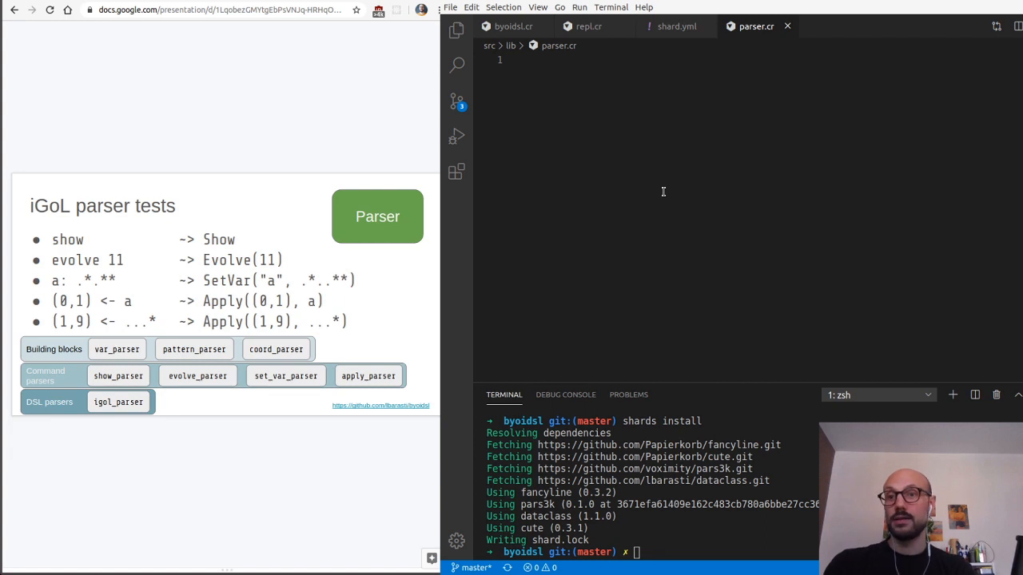
mouse_move(760, 366)
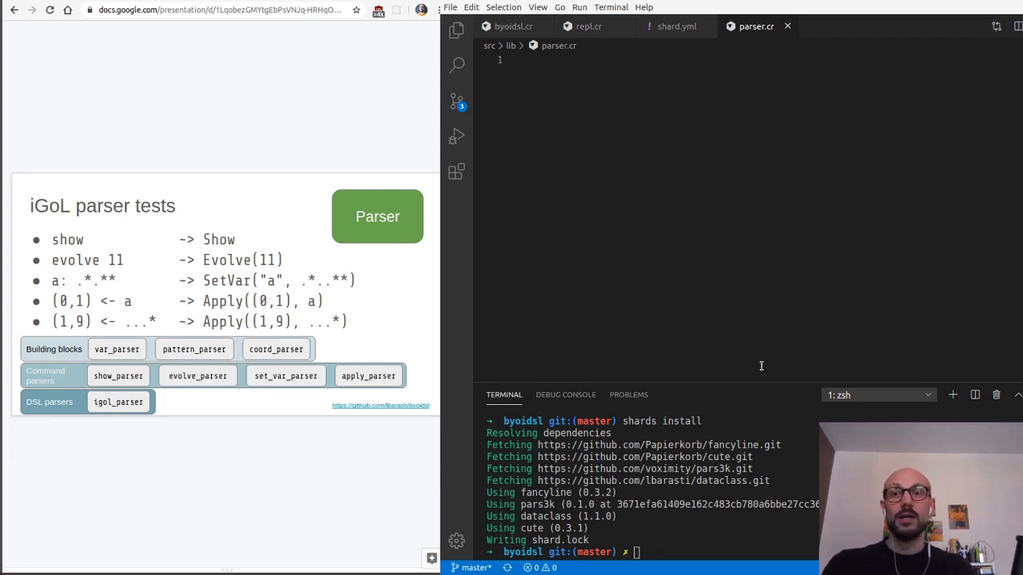
- Write require "pars3k", require "dataclass" and include Pars3k at the top of parser.cr
type("inc")
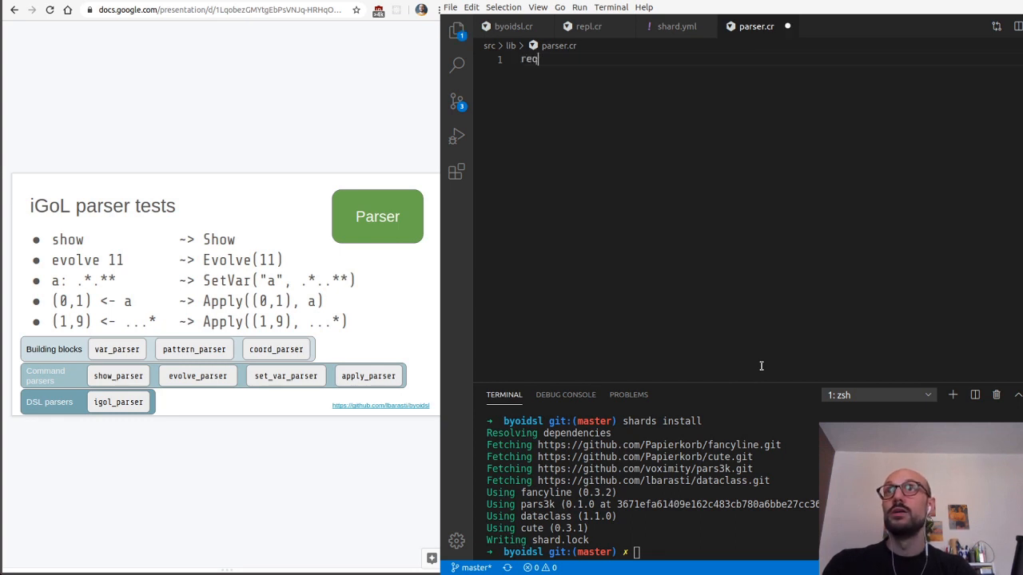
type("uire \"")
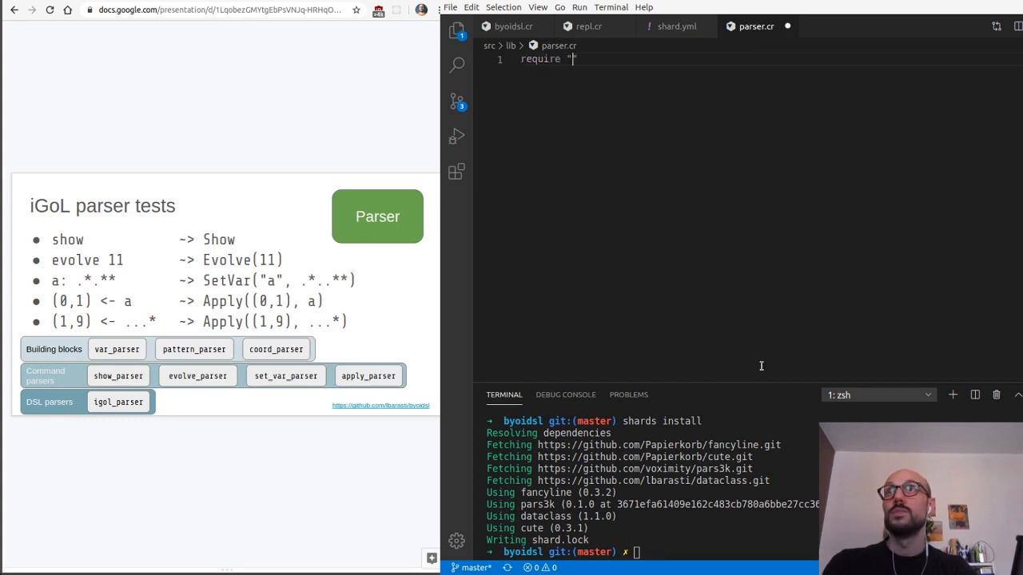
type("pars3")
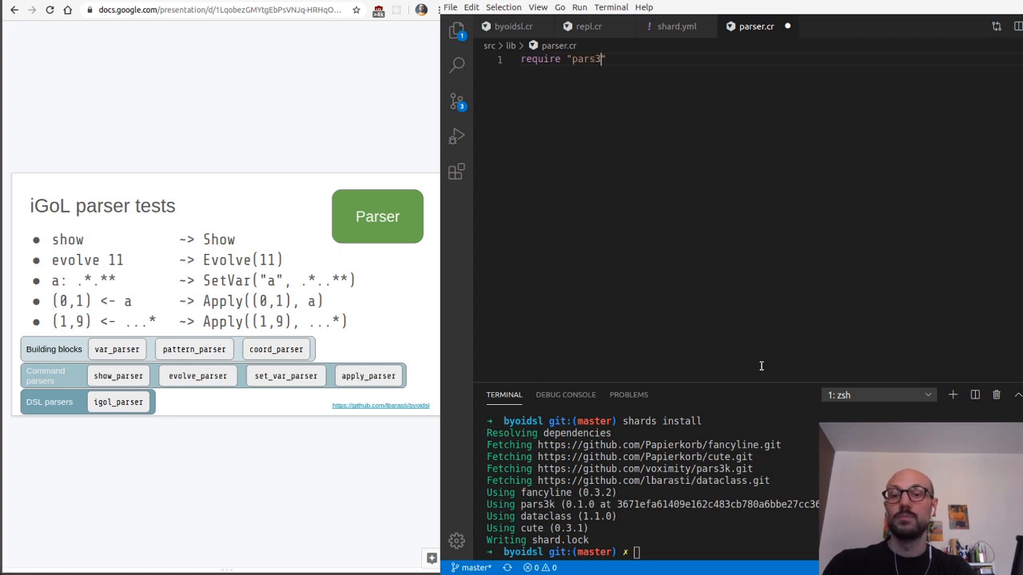
type("require \"pars3k\"")
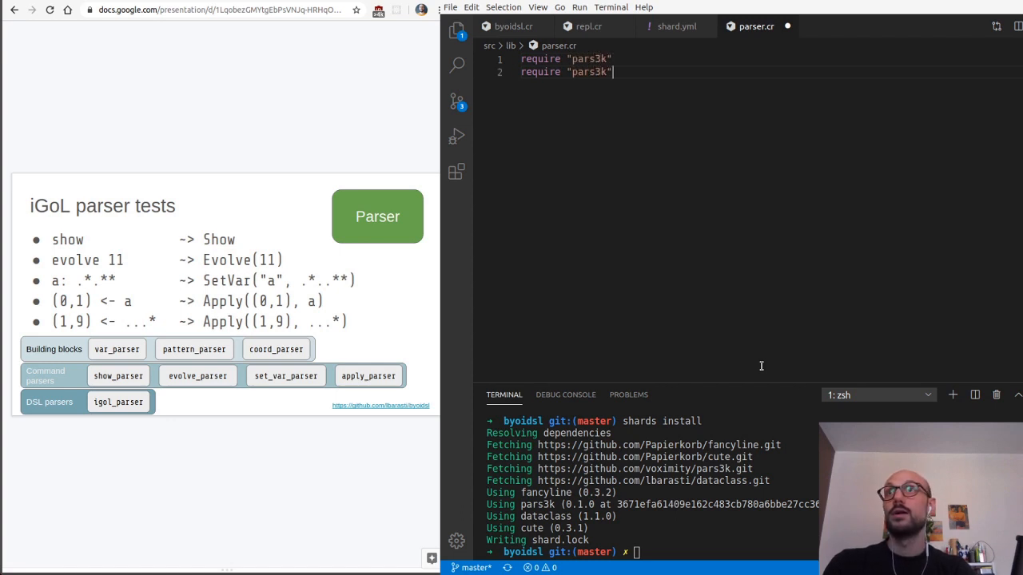
type("datacka")
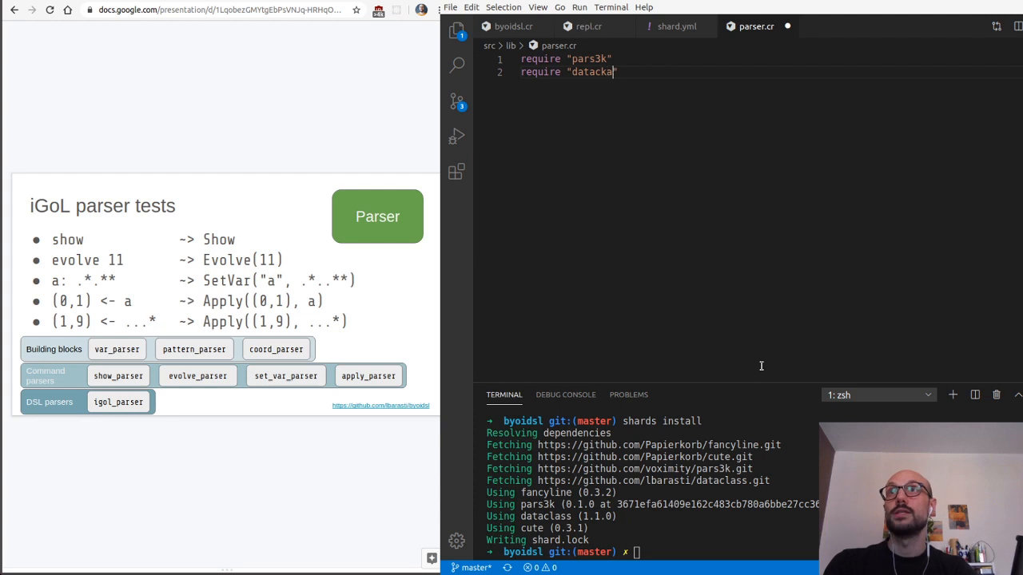
type("lass")
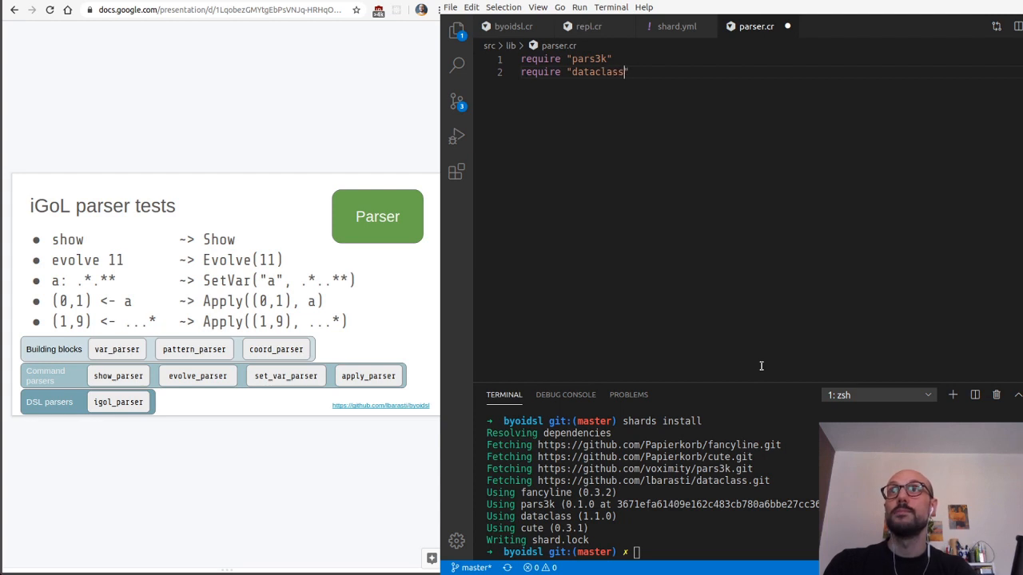
type("include")
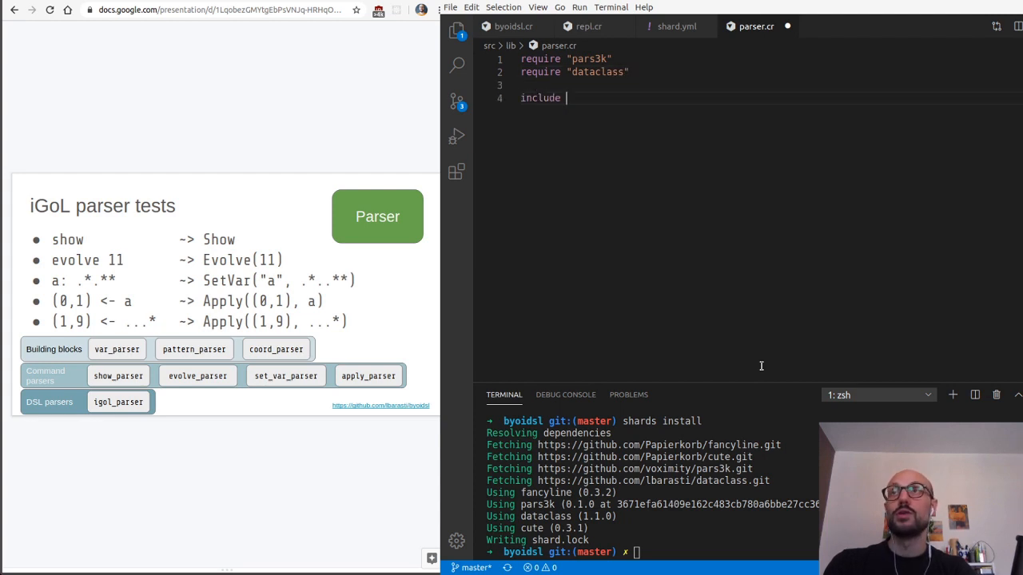
type("\"pa\"")
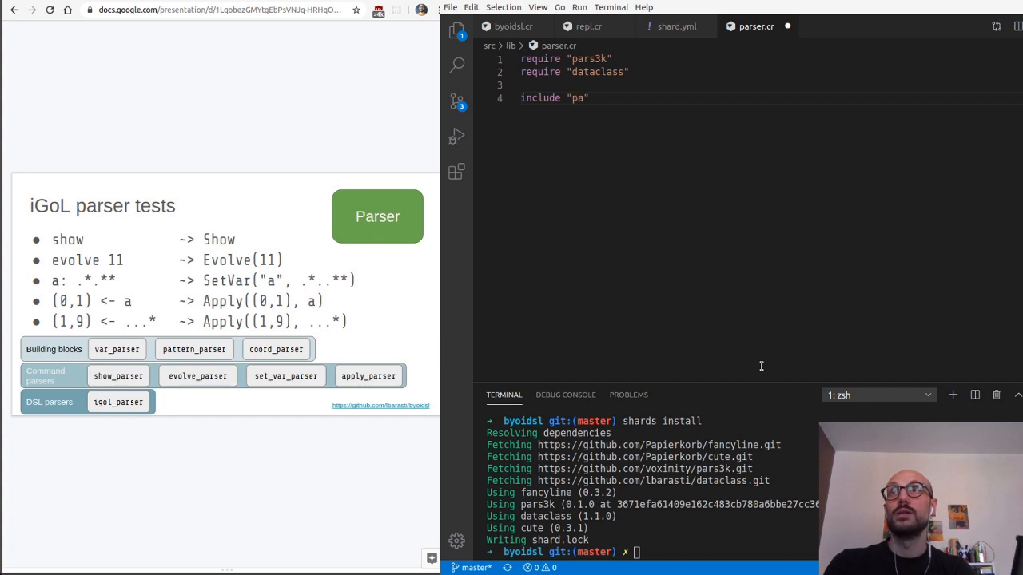
type("pars3k")
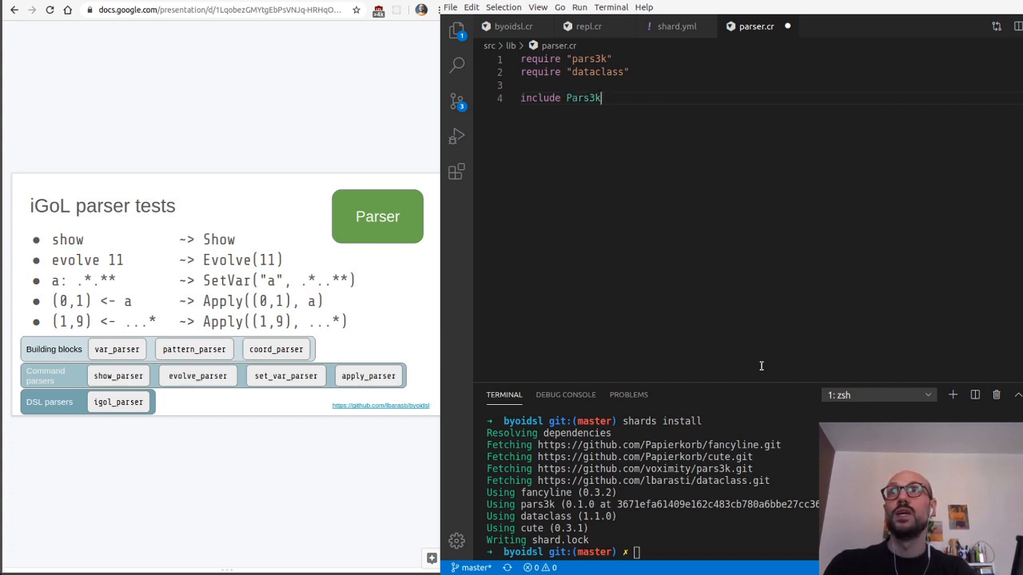
type("Pars")
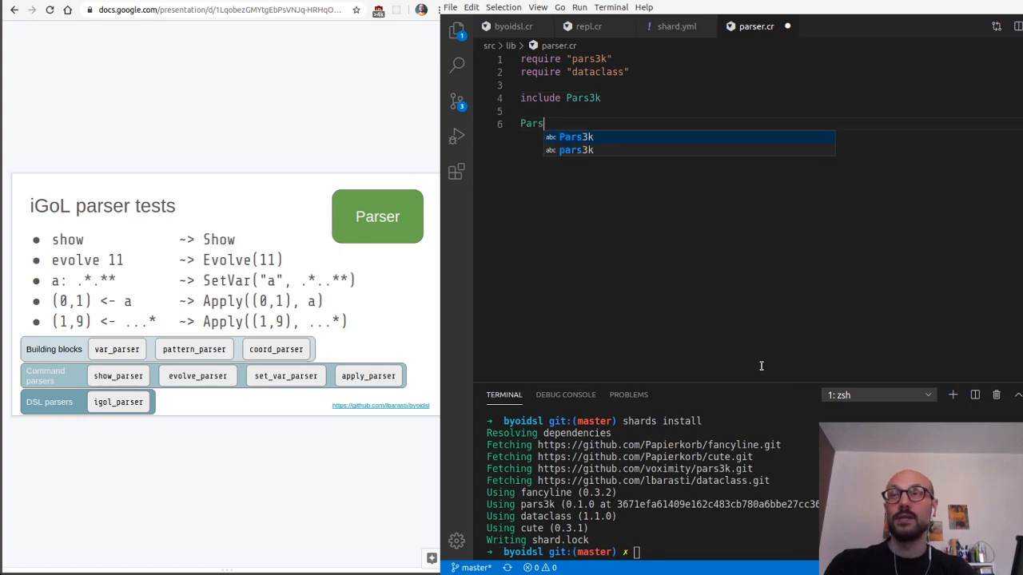
- Try puts Parse.string("hello").parse("hellodasd"), run it to see the output, then remove the line
type("e.")
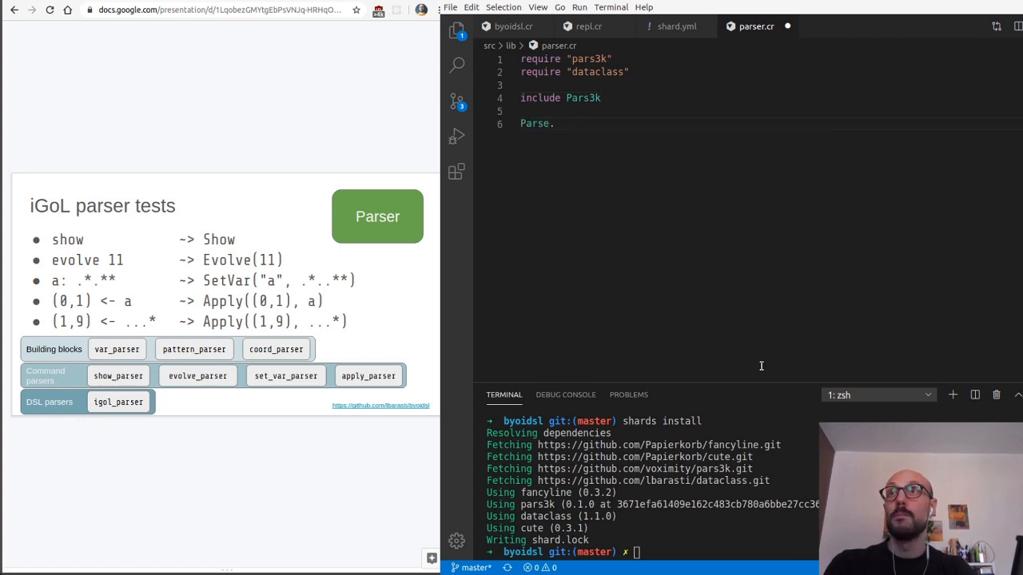
type("string(\"\")")
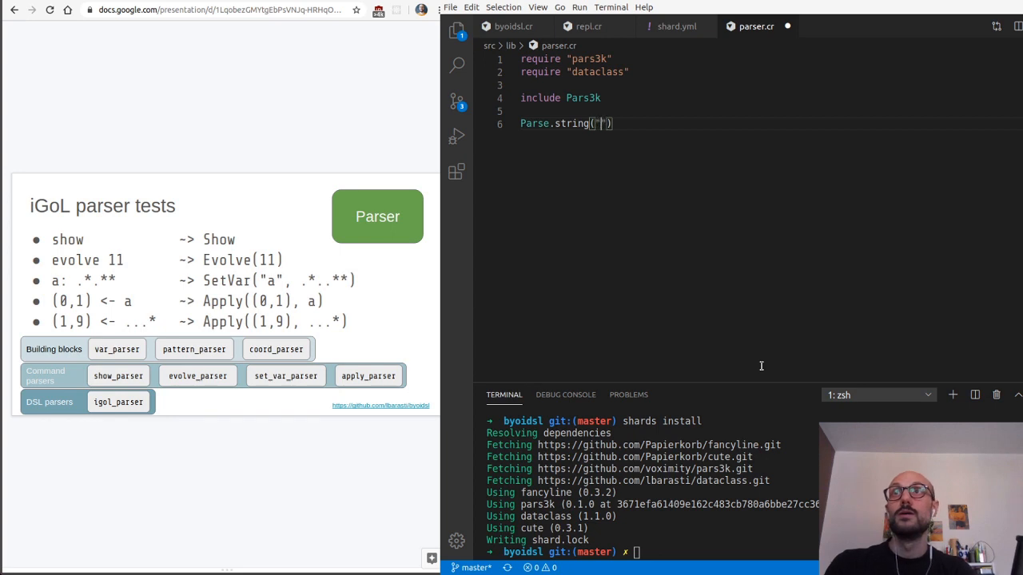
type("hello),")
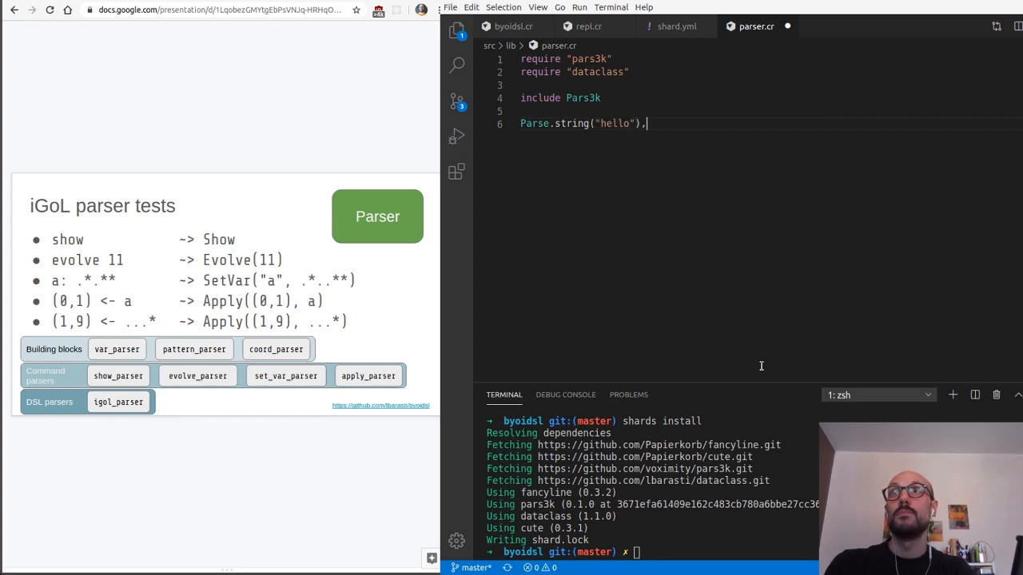
type(".pa")
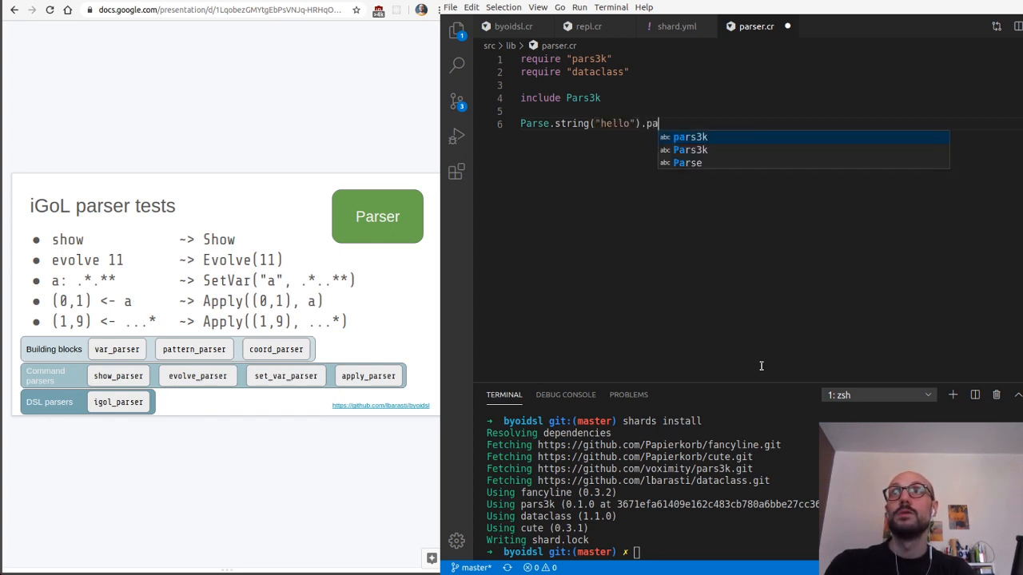
type("rse(\"hel\")")
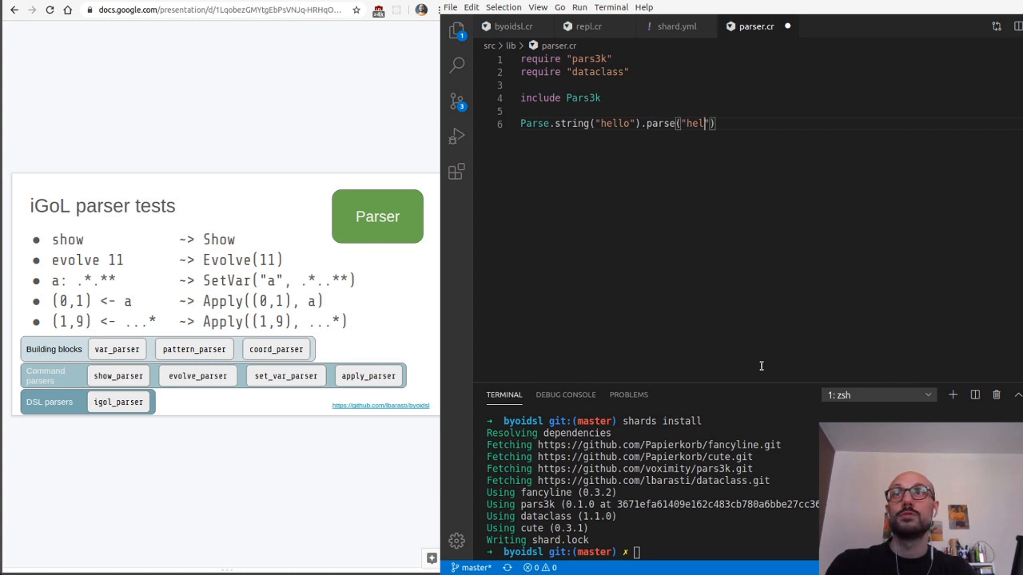
type("lodasd")
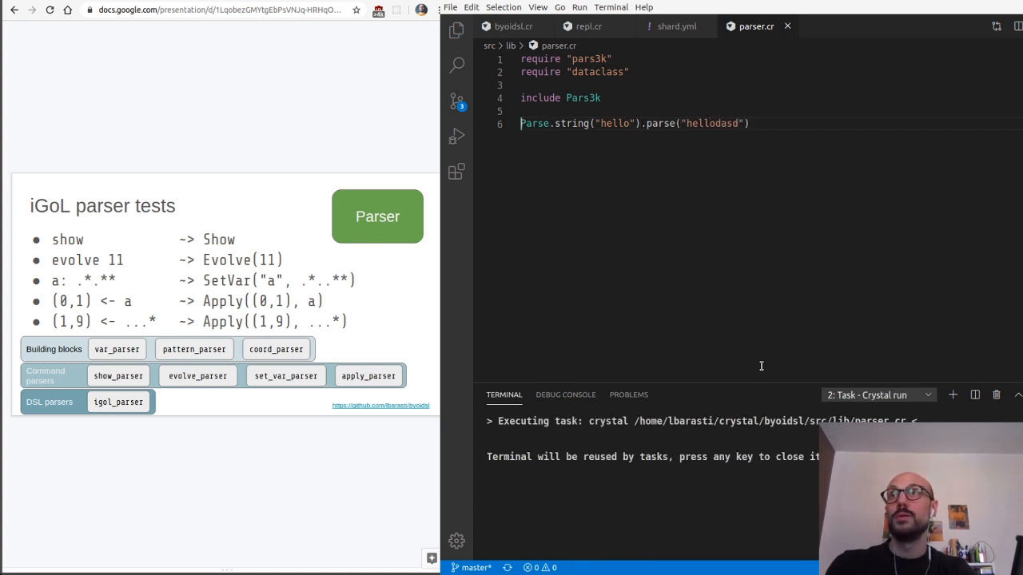
type("puts")
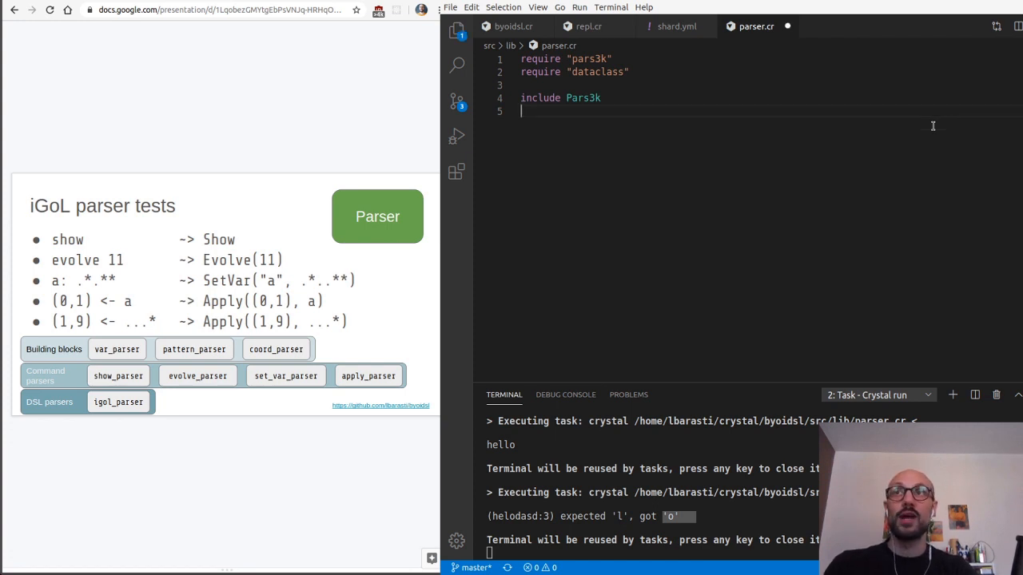
- Declare abstract class Command and a Show class inheriting from Command
key("Enter")
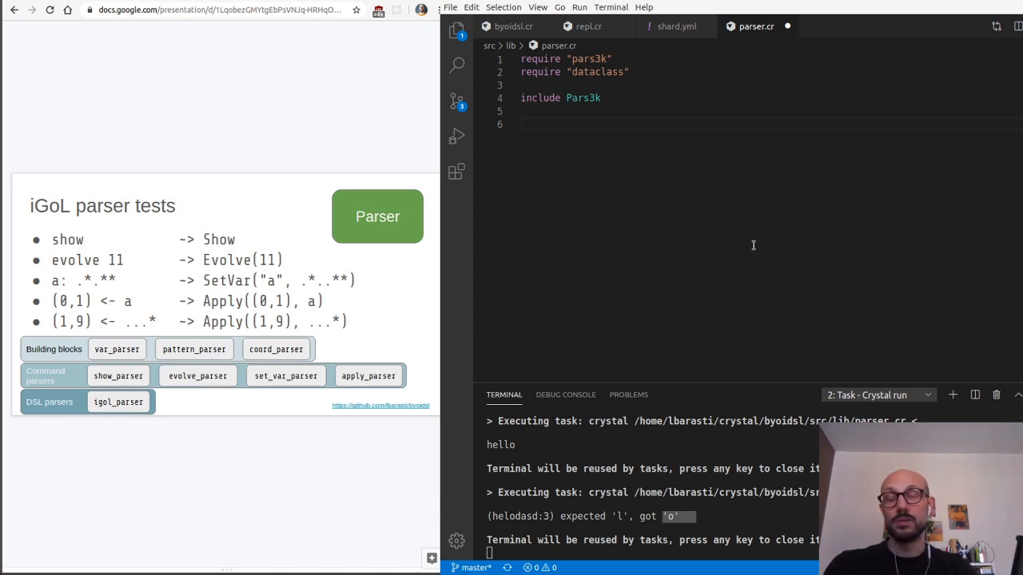
type("ab")
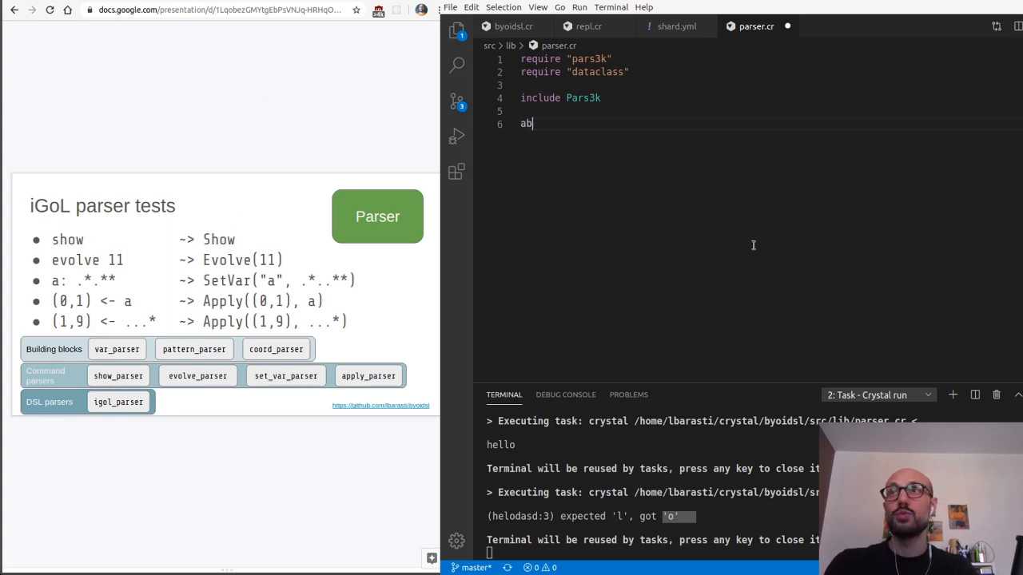
type("stract")
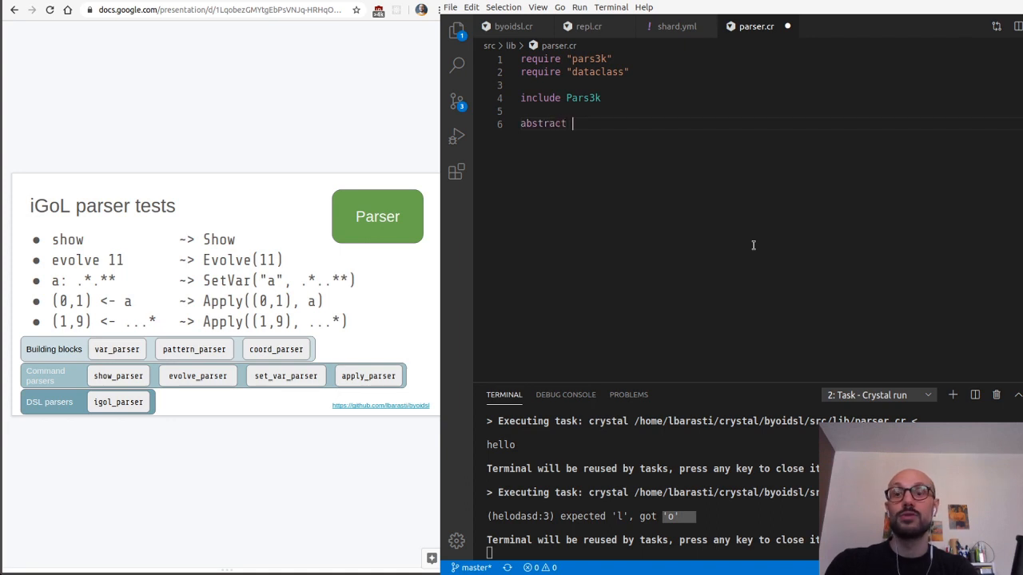
type("class Command")
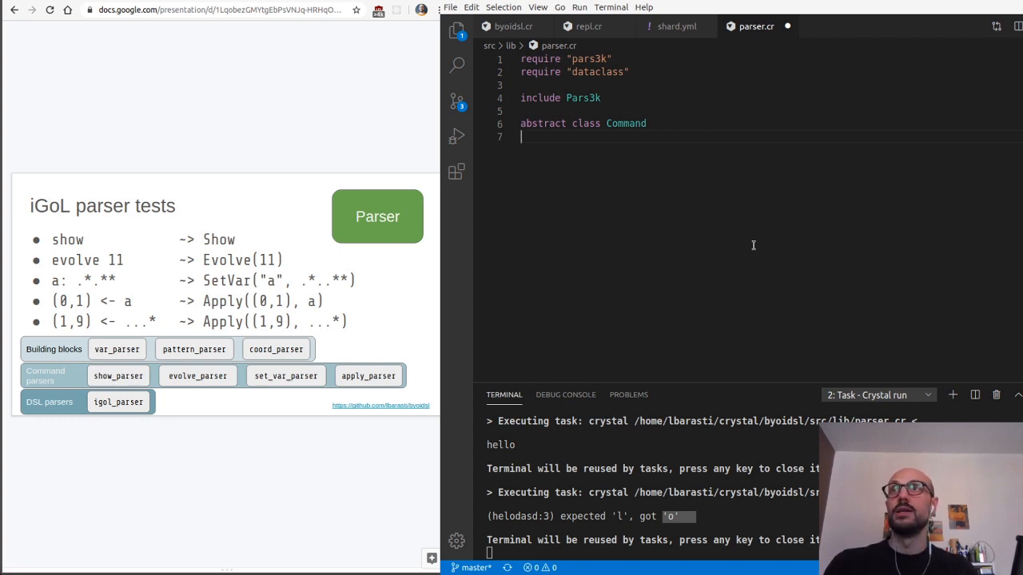
type("class S")
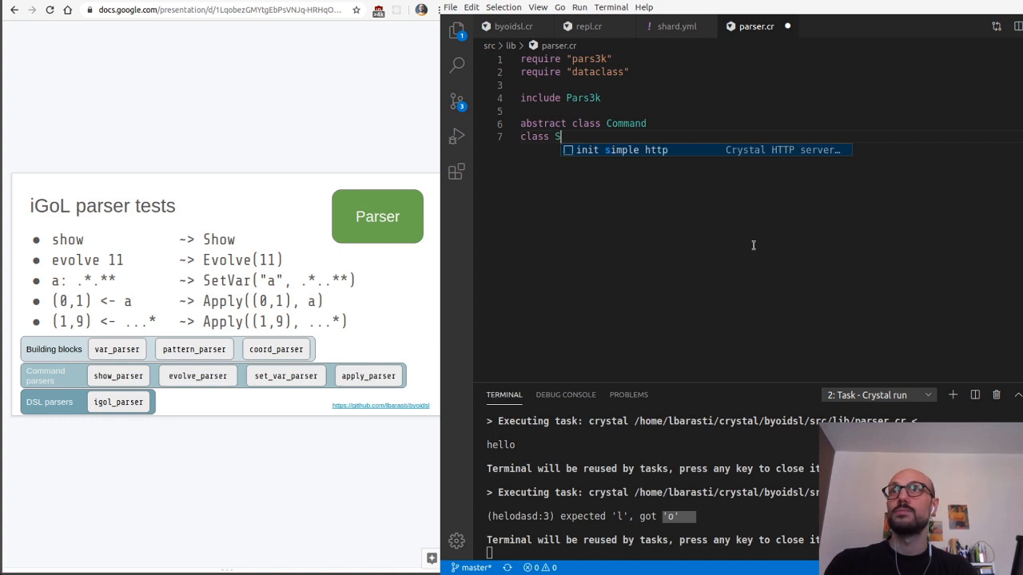
type("how; end")
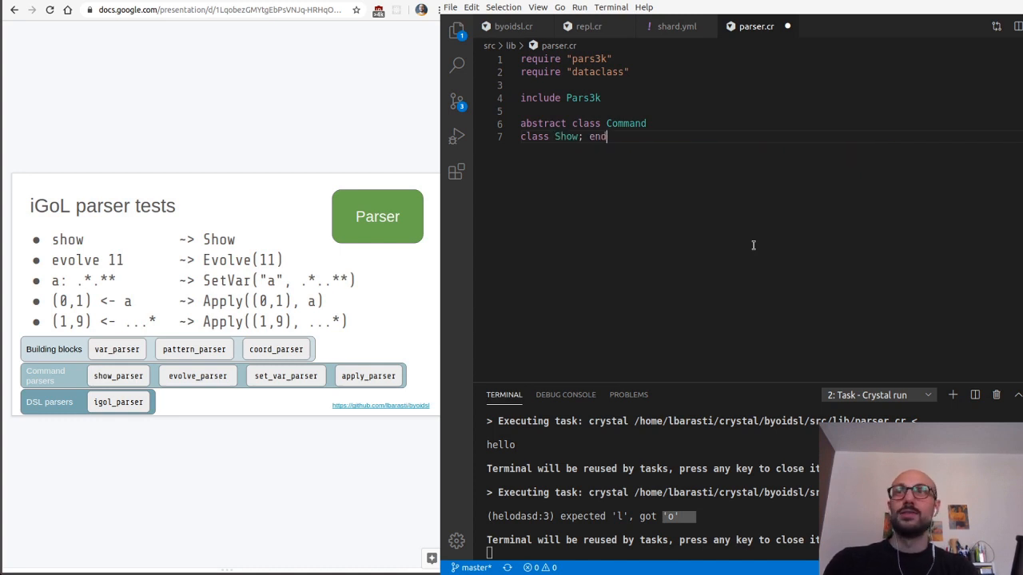
type(" < Comman")
key("Enter")
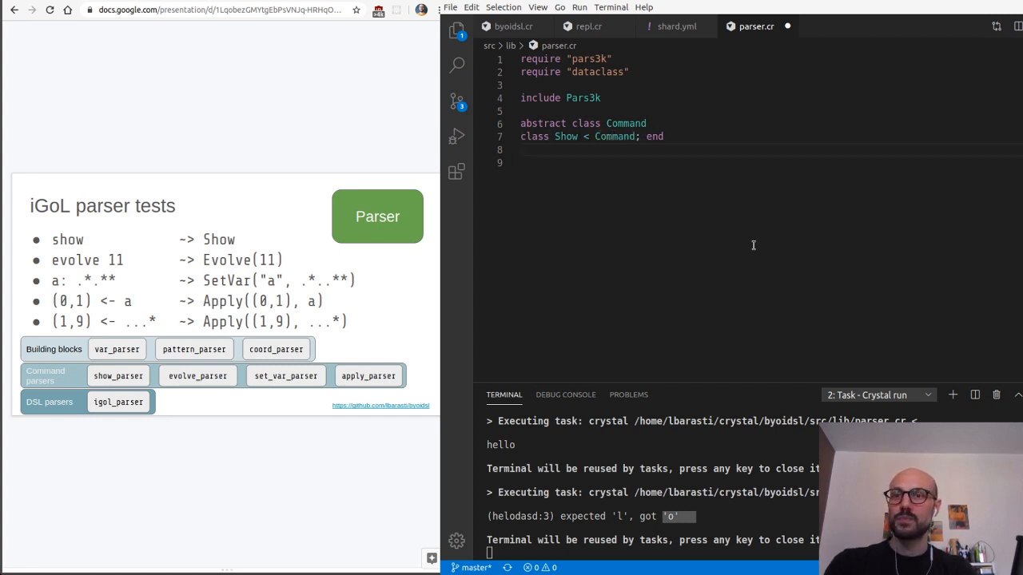
- Declare dataclass Evolve(n : Int32) inheriting from Command
type("dataclass Evo")
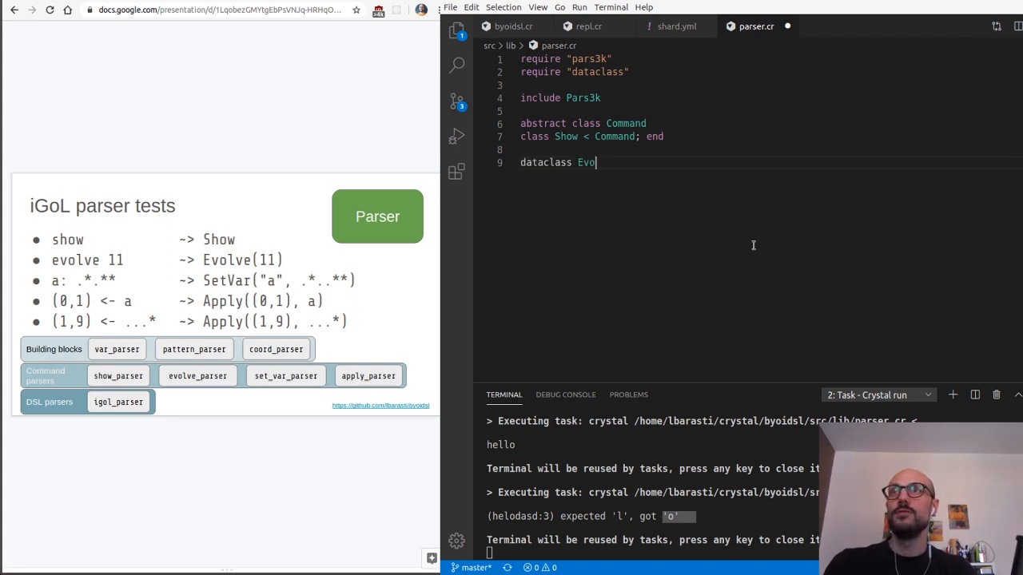
type("lve()")
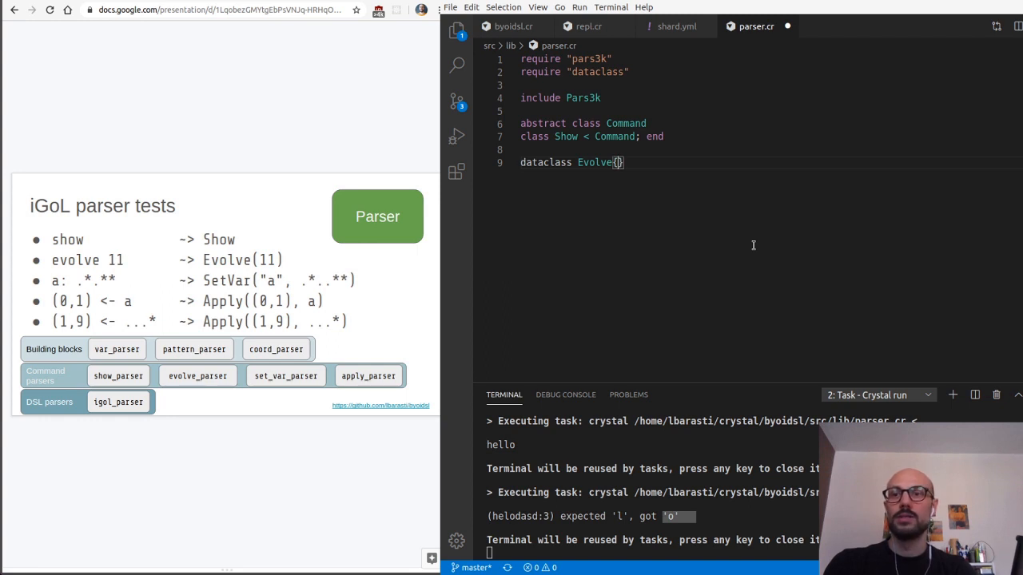
type("n")
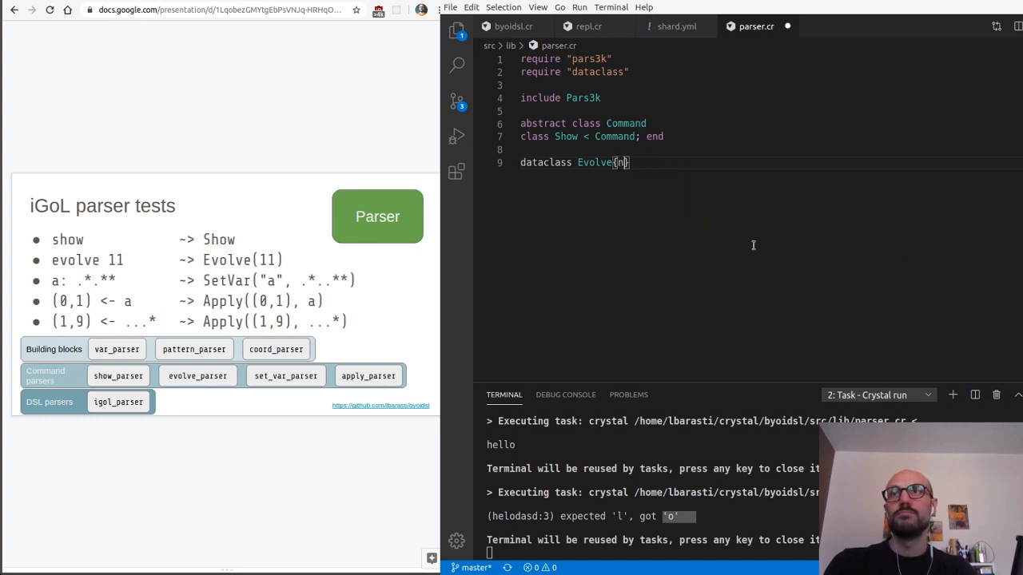
type(": Int32")
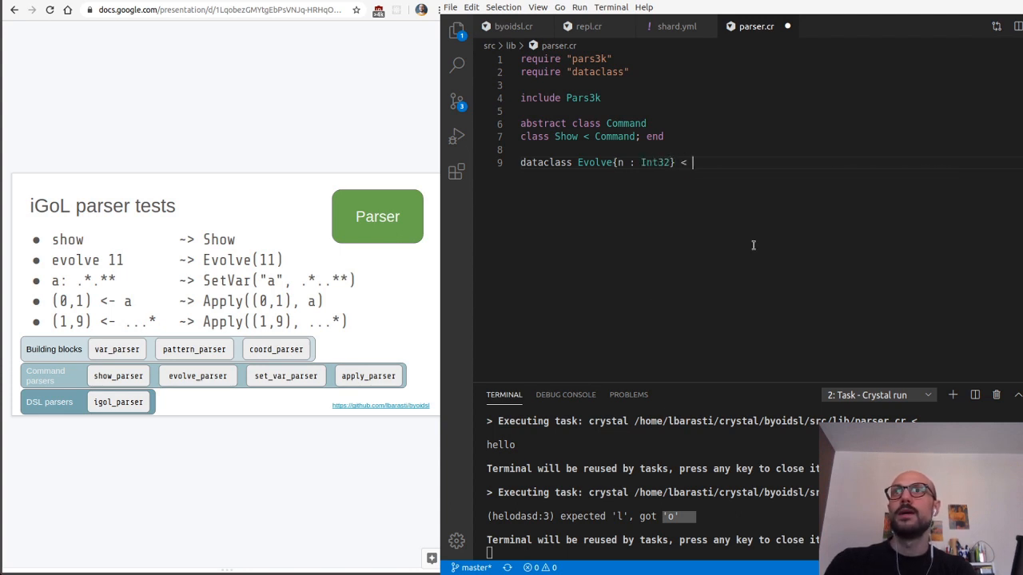
type("Command")
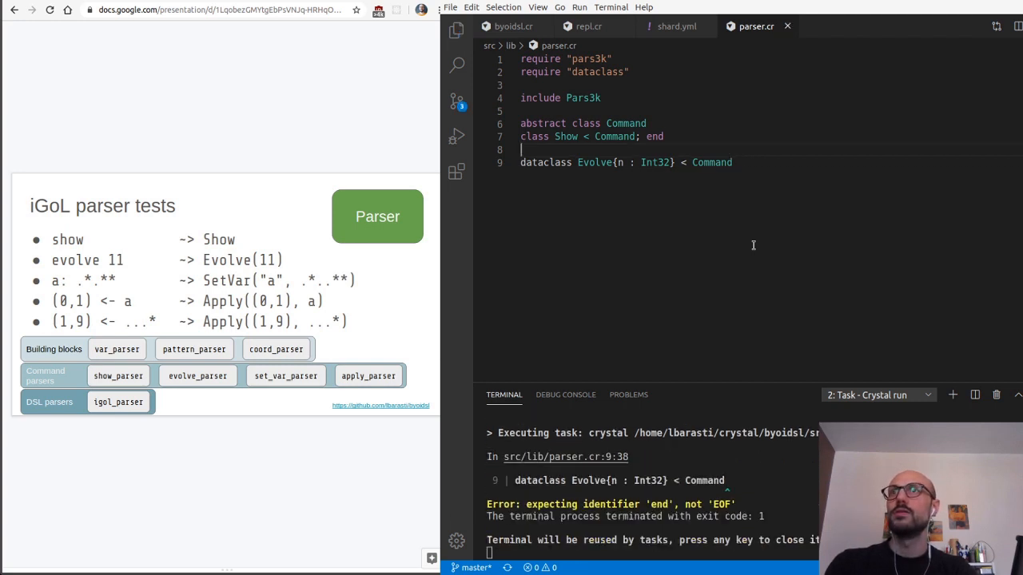
type("; end")
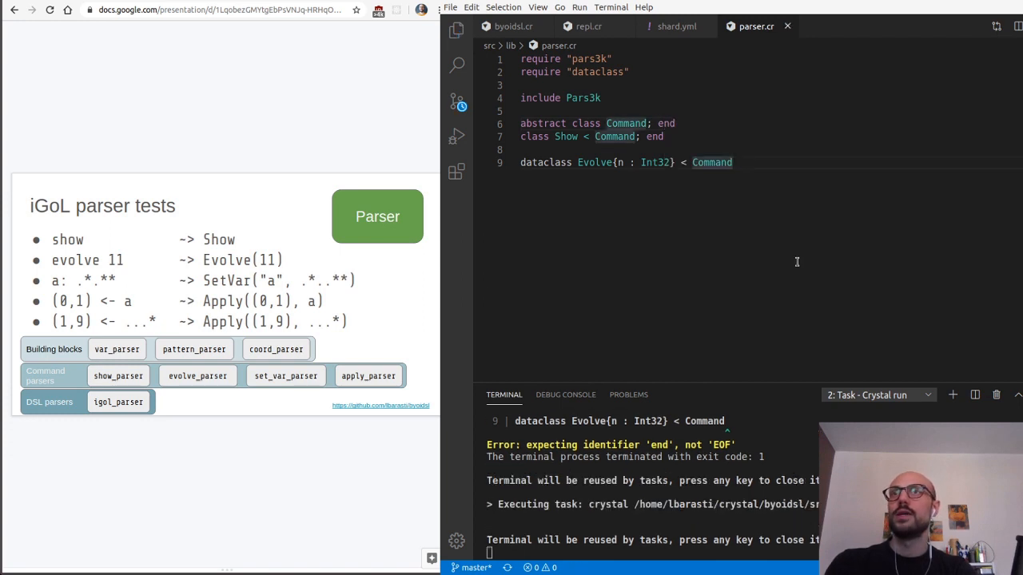
- Declare dataclass SetVar(name : String, pattern : String)
type("dataclass S")
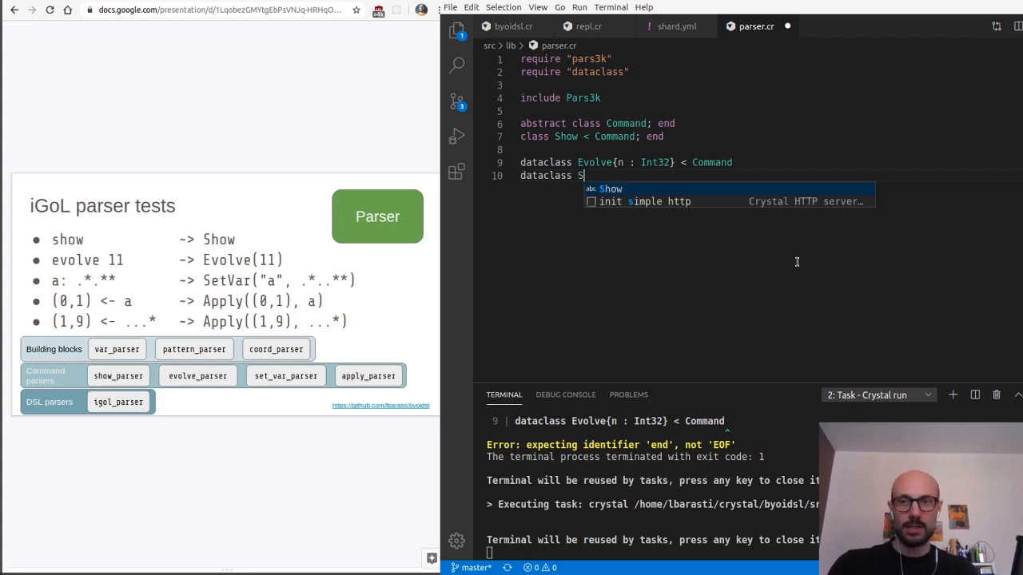
type("etVar()")
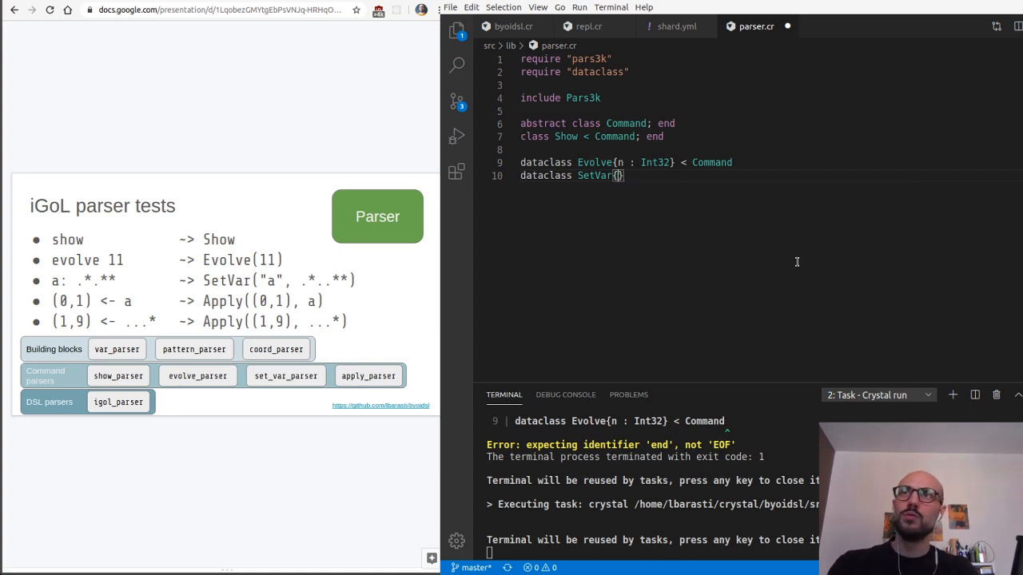
type("name :")
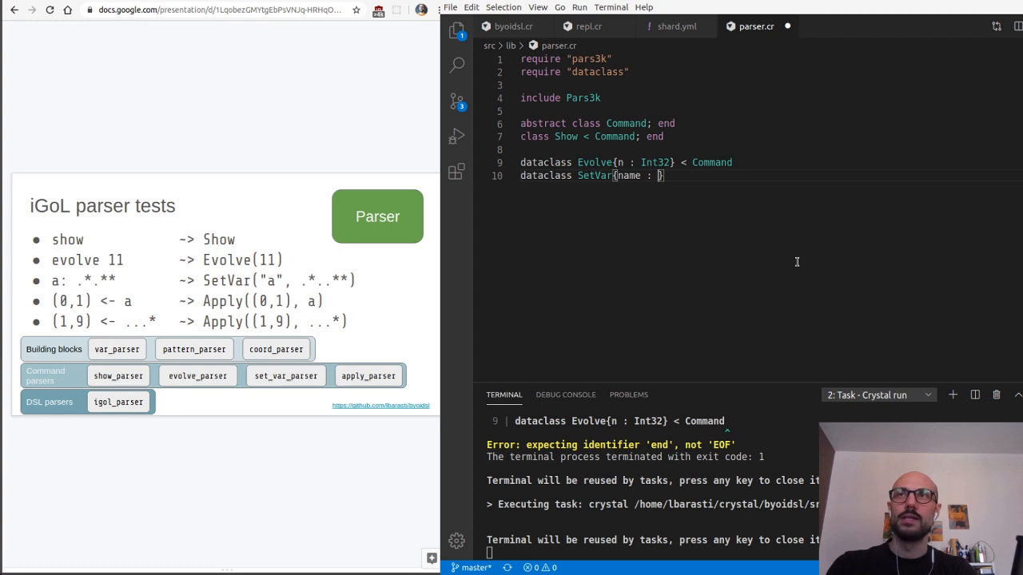
type("String,")
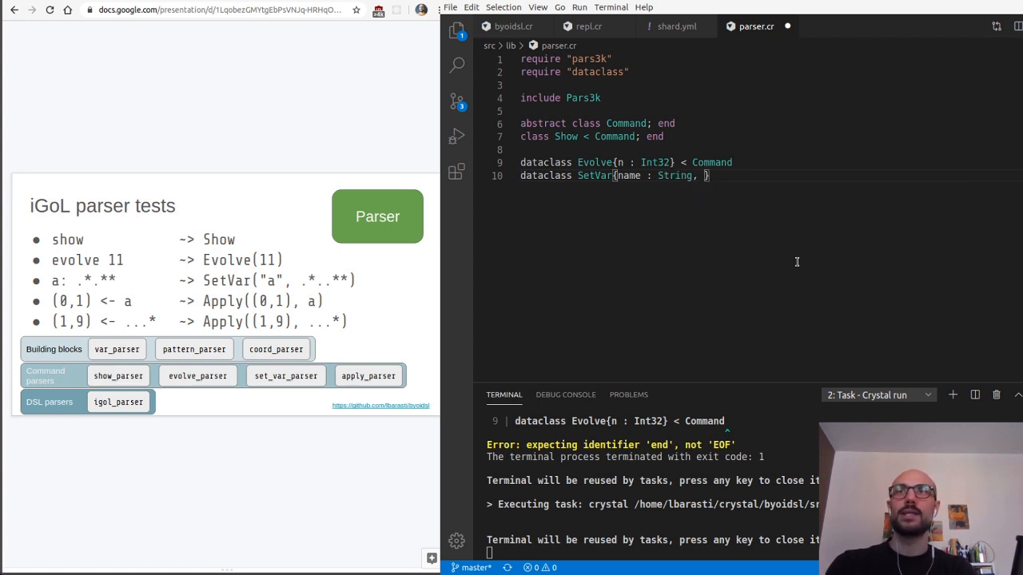
key("Backspace")
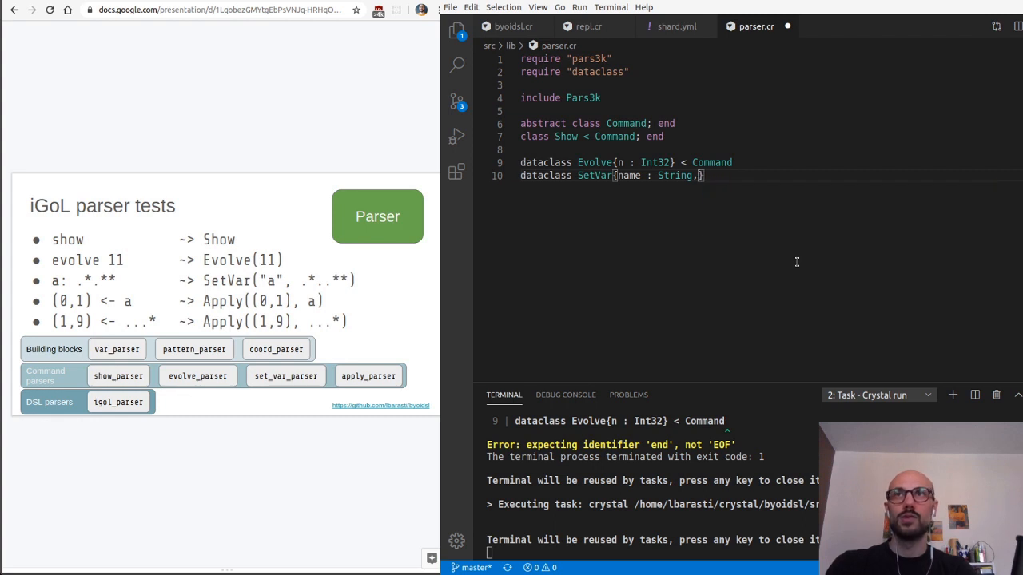
type("pattern")
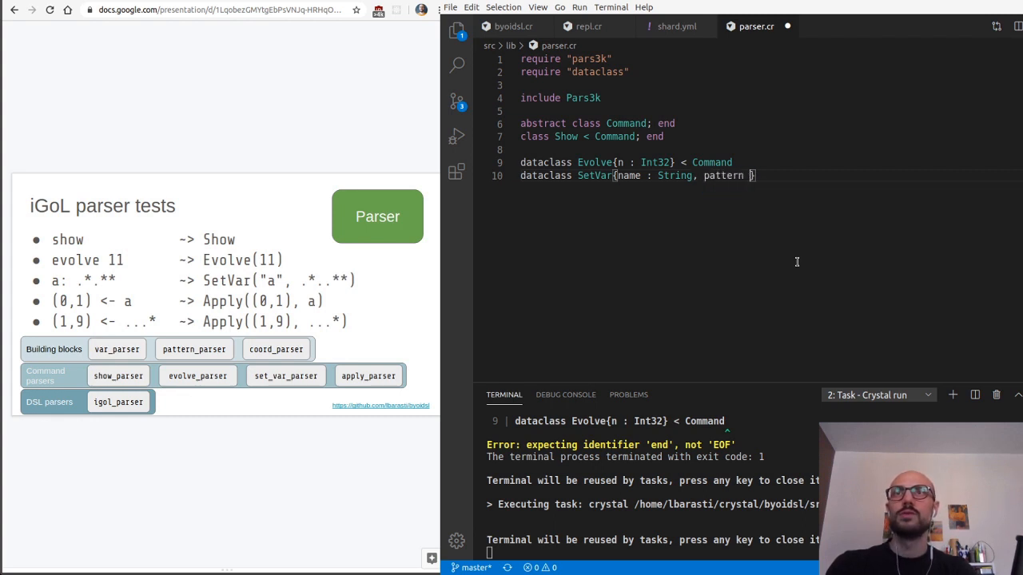
type(": String}")
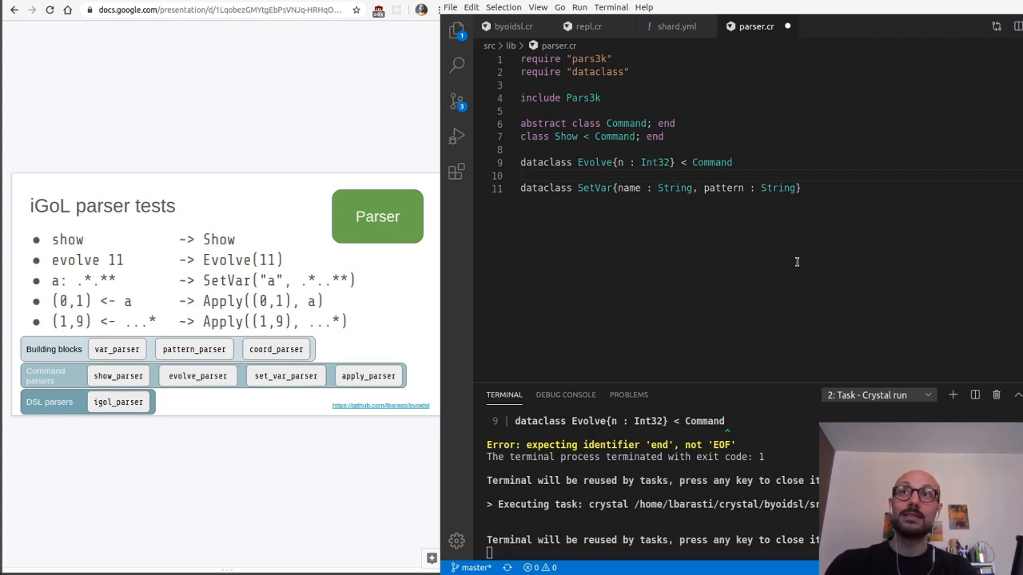
- Declare dataclass VarName(name : String)
type("recor")
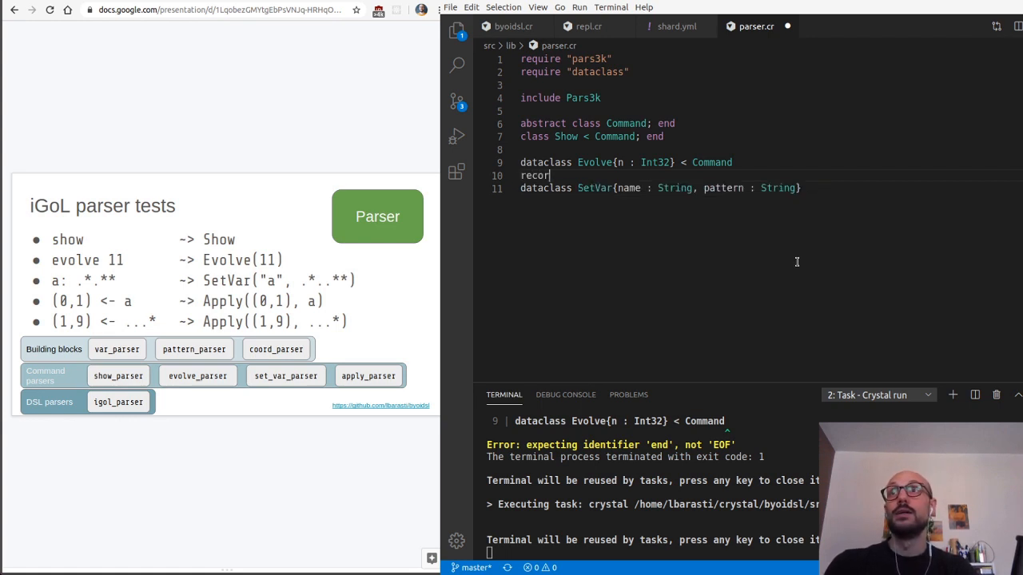
type("dataclass")
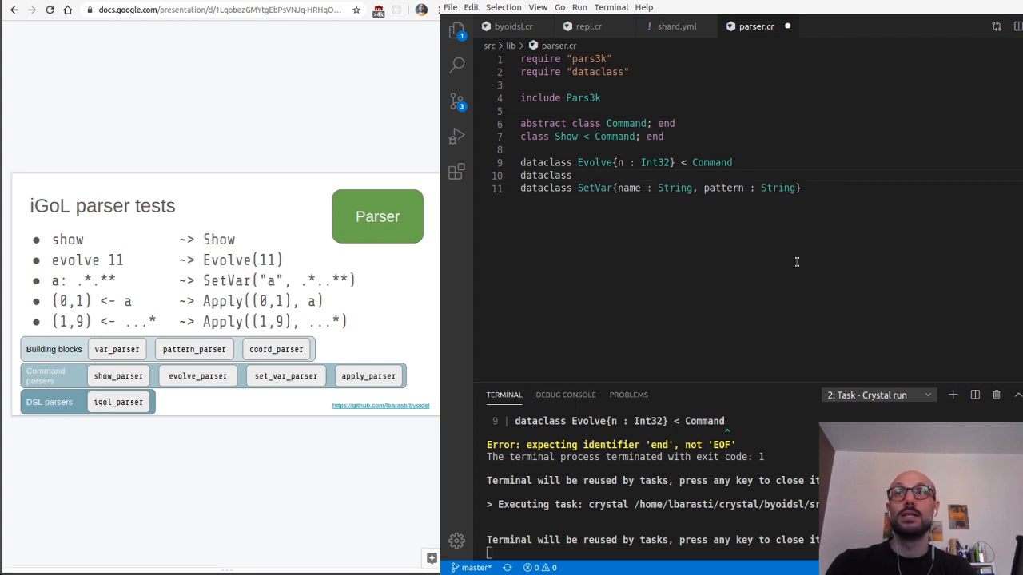
type("VarName")
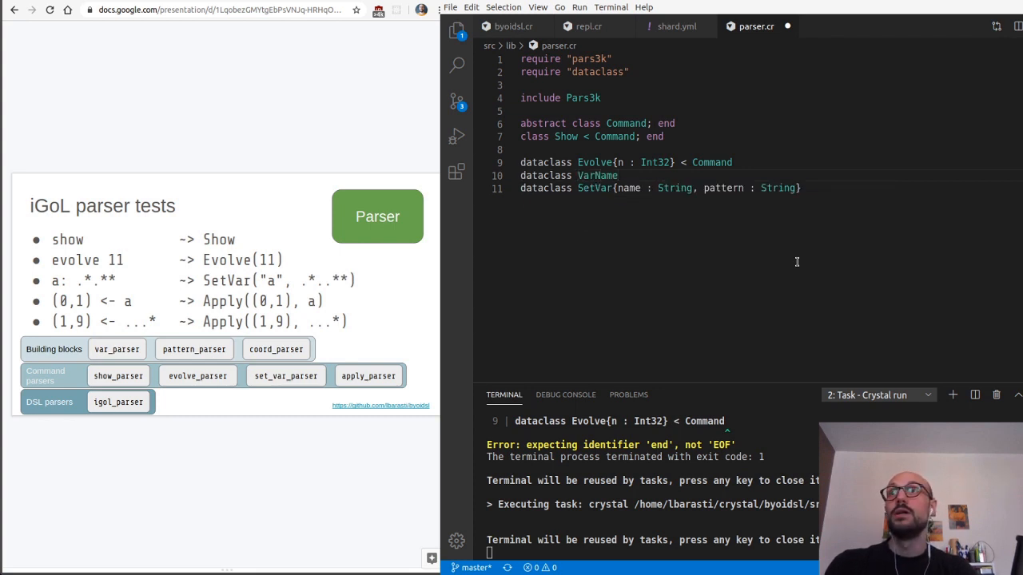
type("{name}")
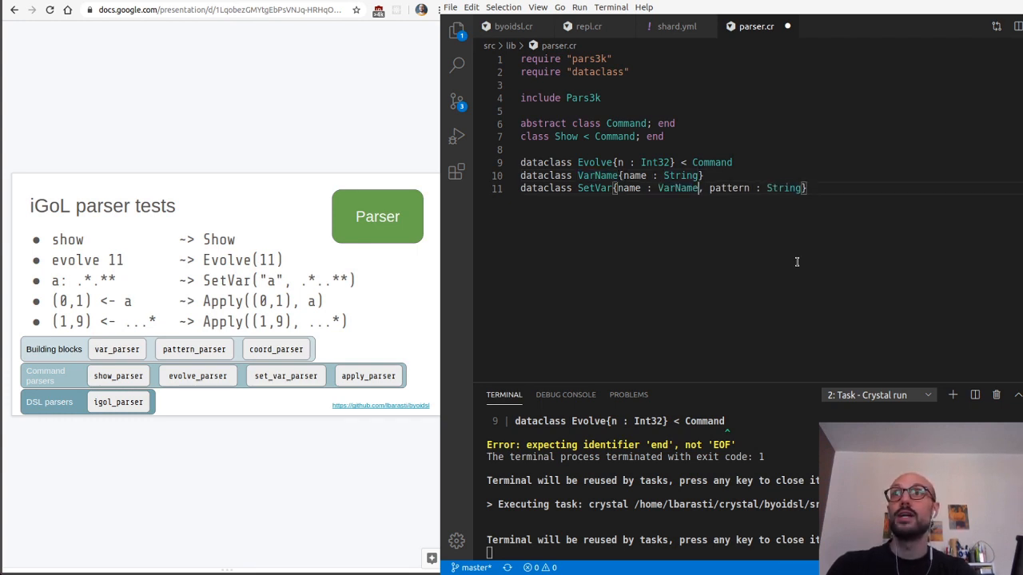
- Declare dataclass Pattern(pattern : String) and retype SetVar's fields as VarName and Pattern
type("dataclass Pa")
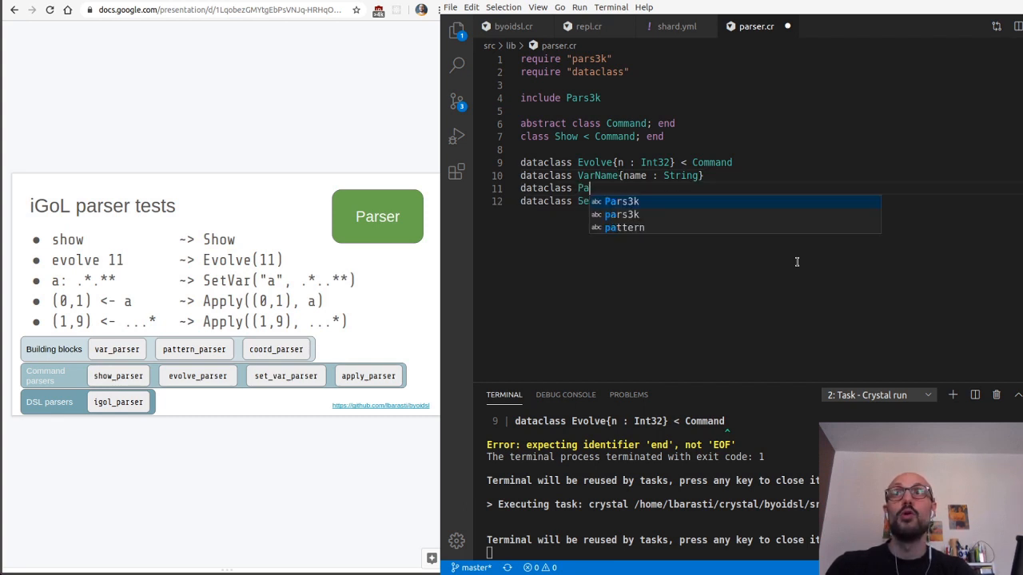
type("ttern")
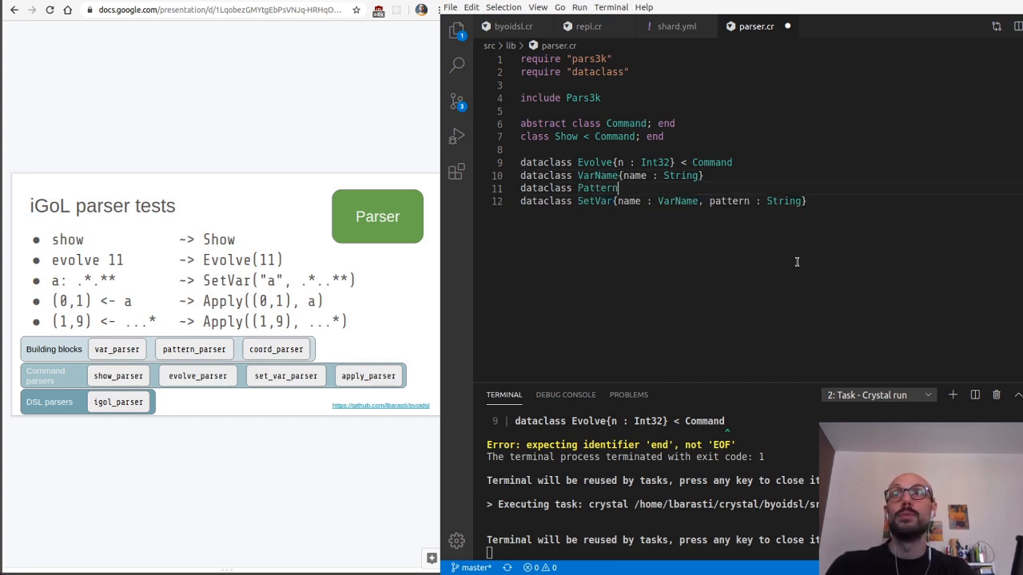
type("{}")
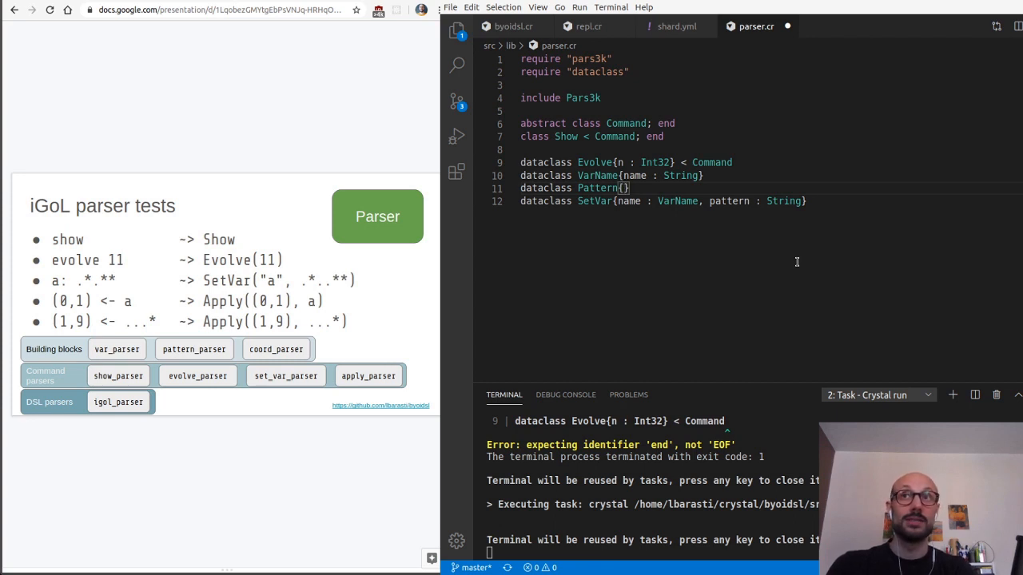
type("pattern : String")
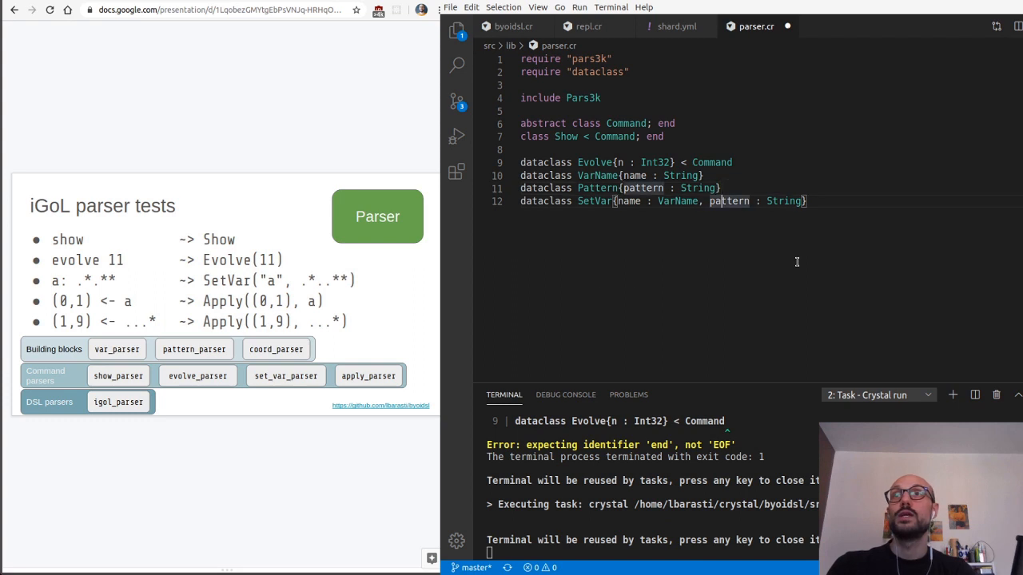
type("Patte")
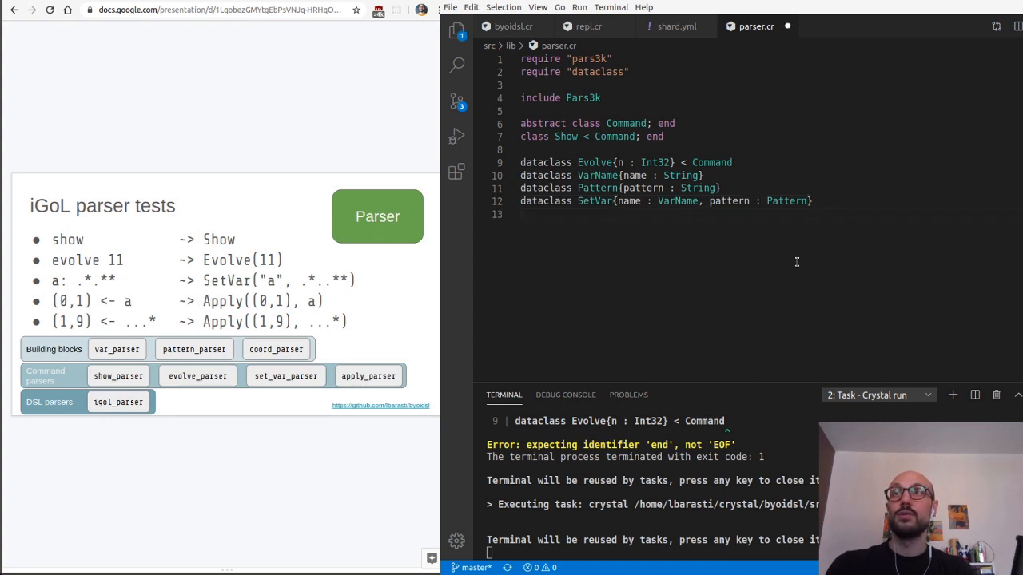
- Declare dataclass Apply(coord : {Int32, Int32}, pattern : VarName | Pattern) on line 13
type("dataclass Appl")
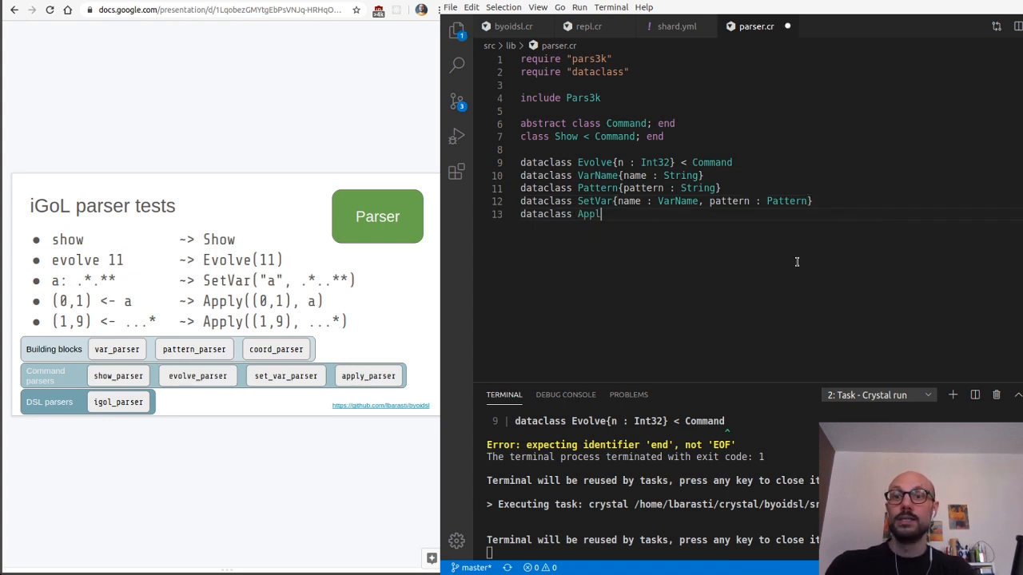
type("{}")
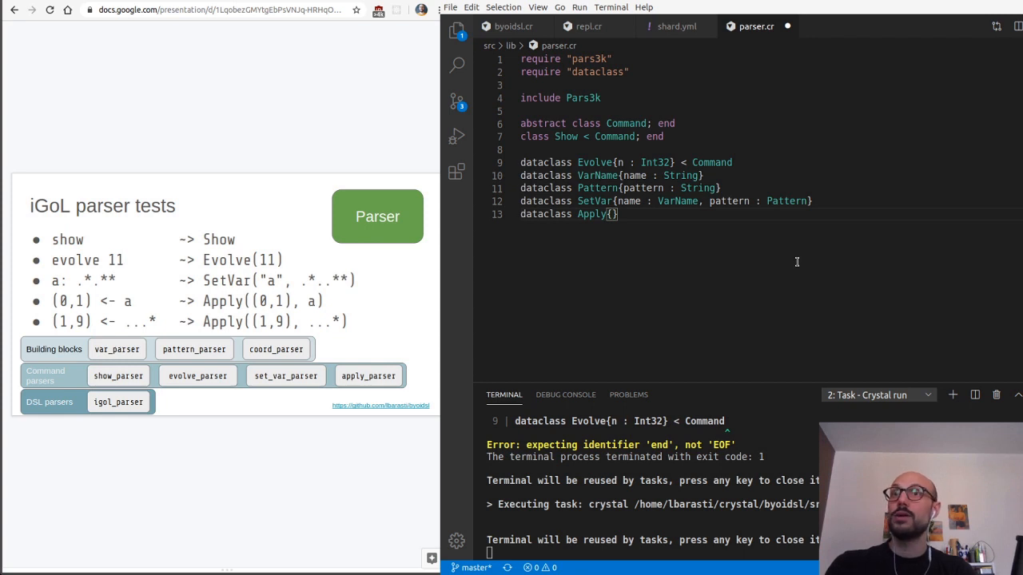
type("coord :")
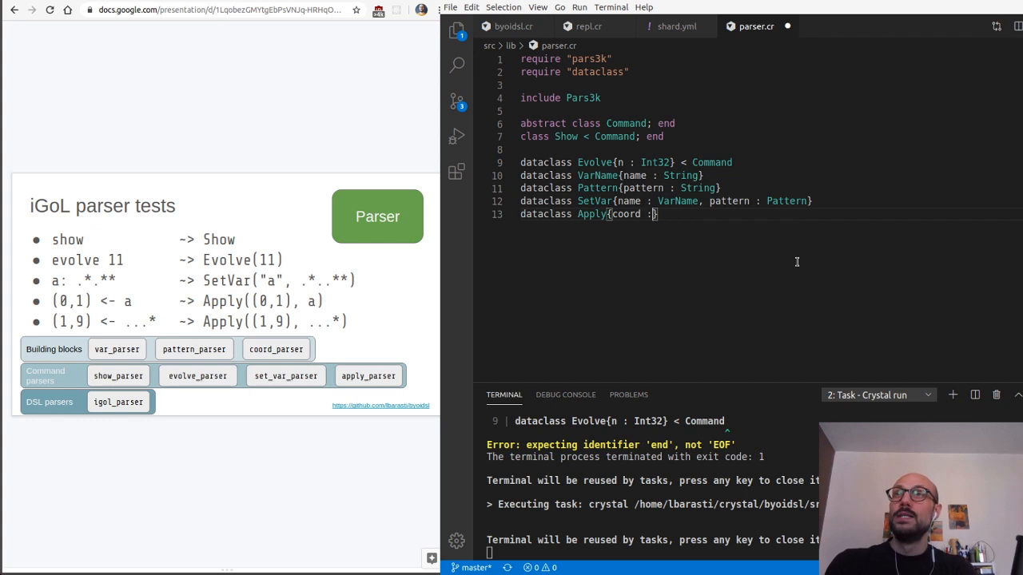
type(",")
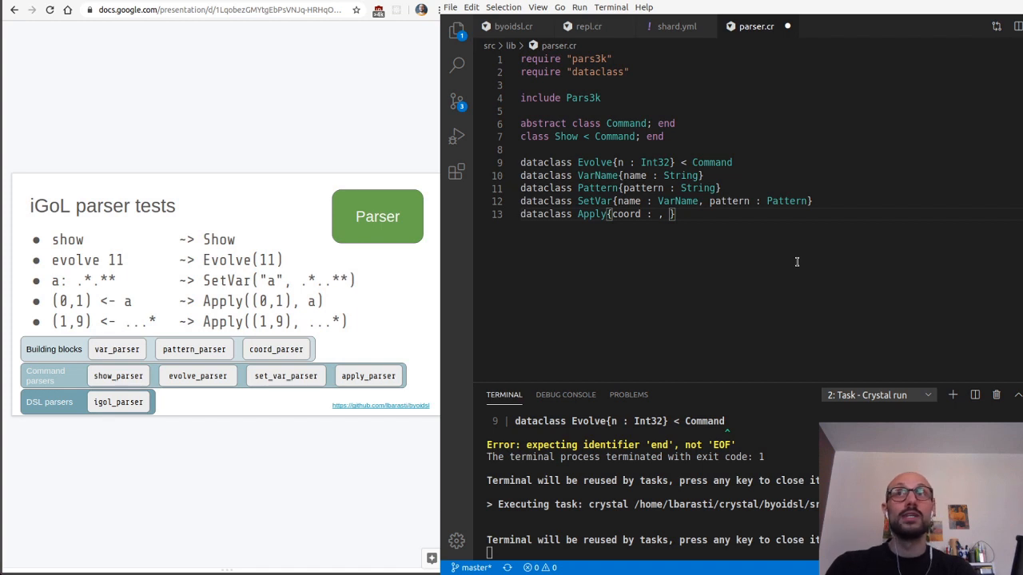
type("pattern")
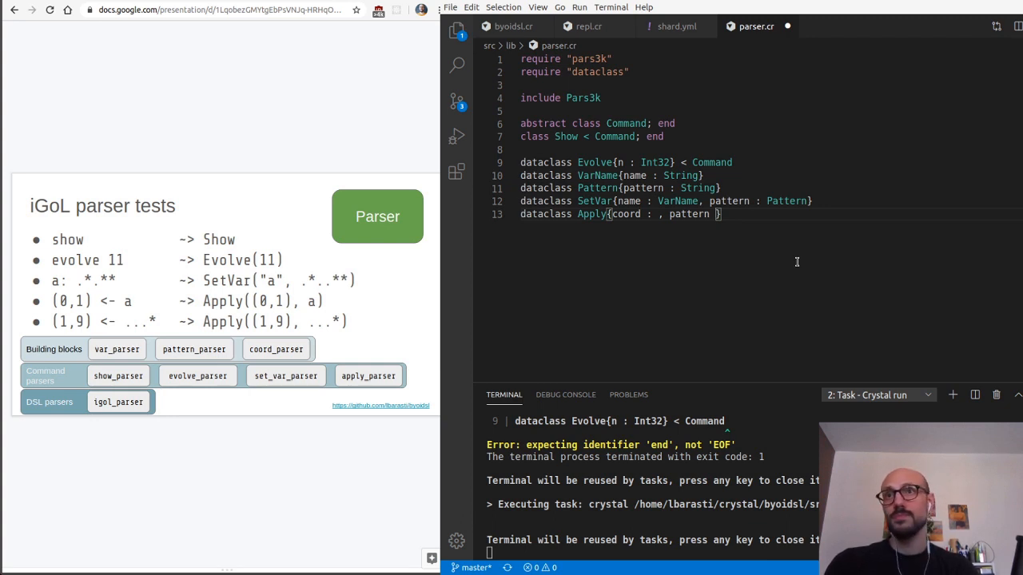
type("VarName | Pattern")
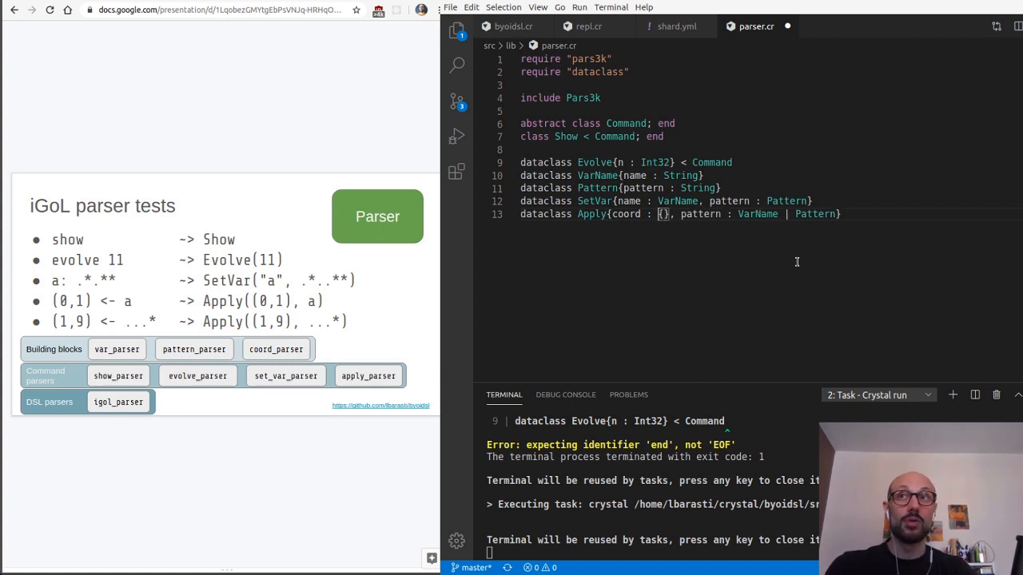
type("Int32,")
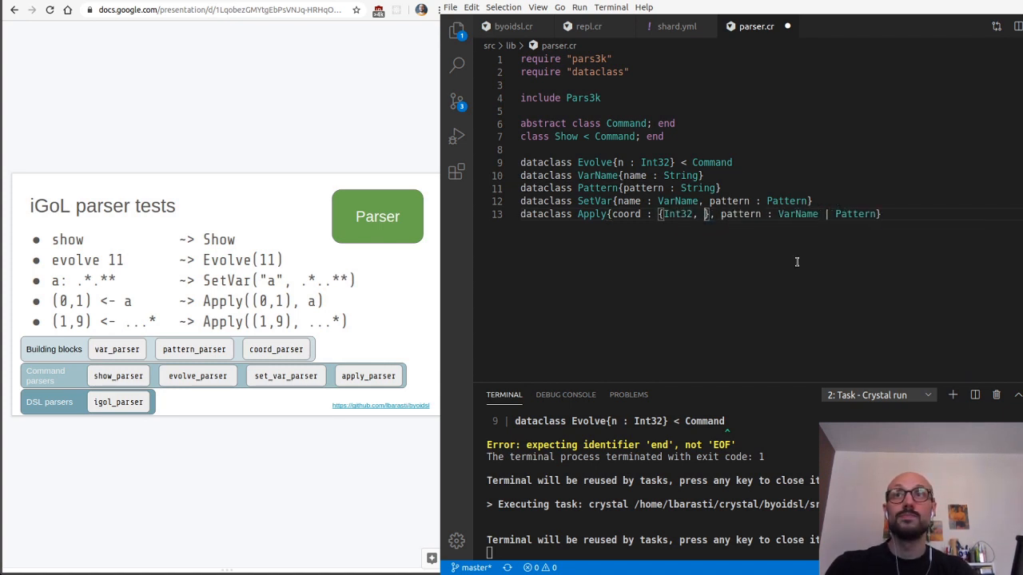
type("Int32")
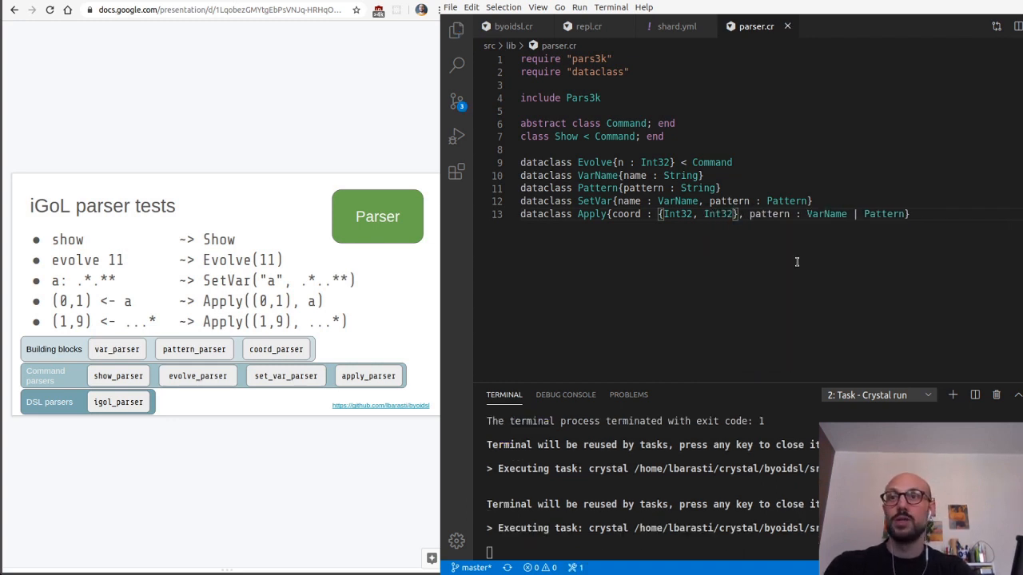
key("enter")
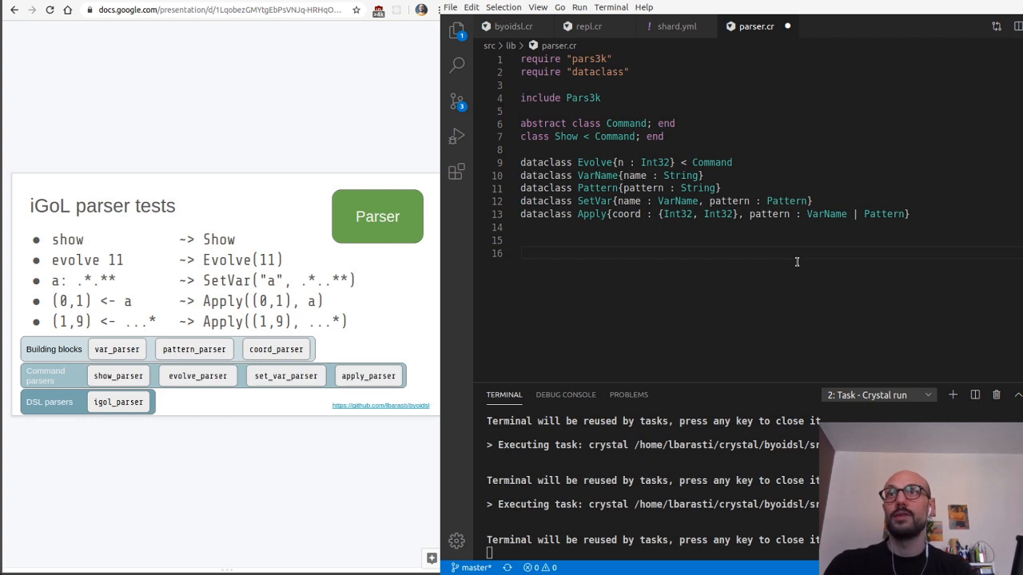
- Add puts Apply.new({2,1}, VarName.new("a")) so the run prints Apply({2, 1}, VarName(a))
type("Appl")
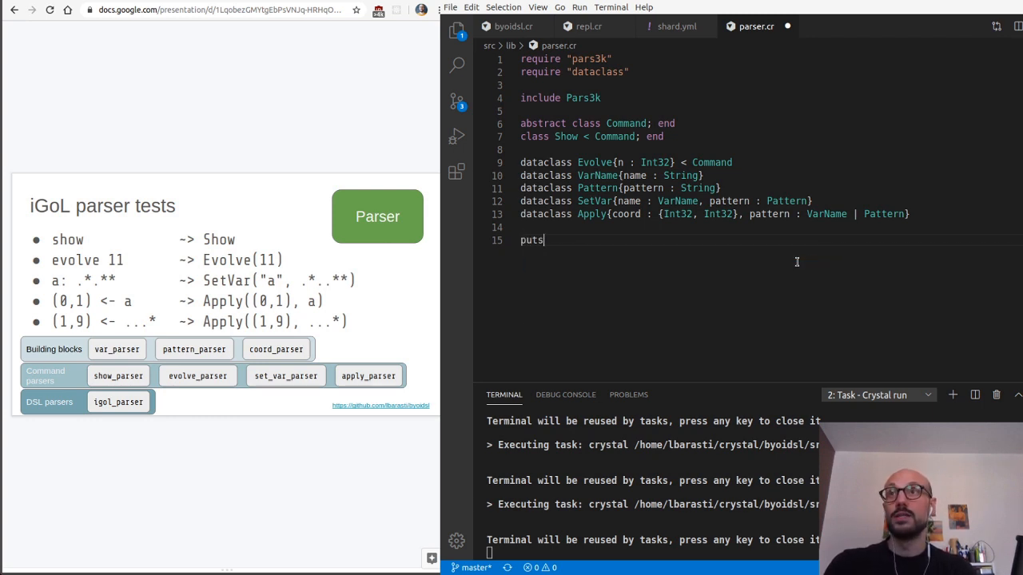
type("Apply.new({")
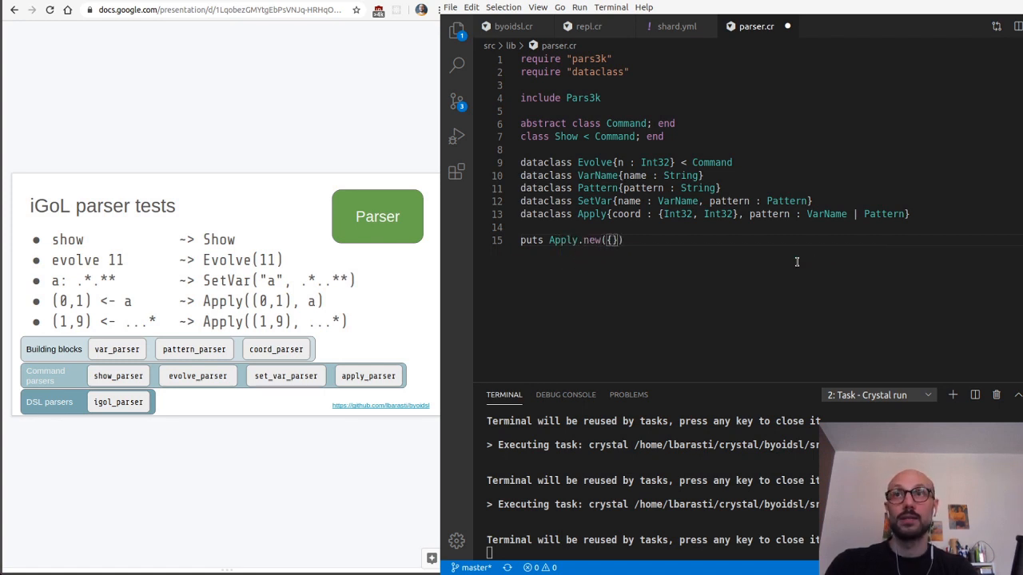
type("2,1},")
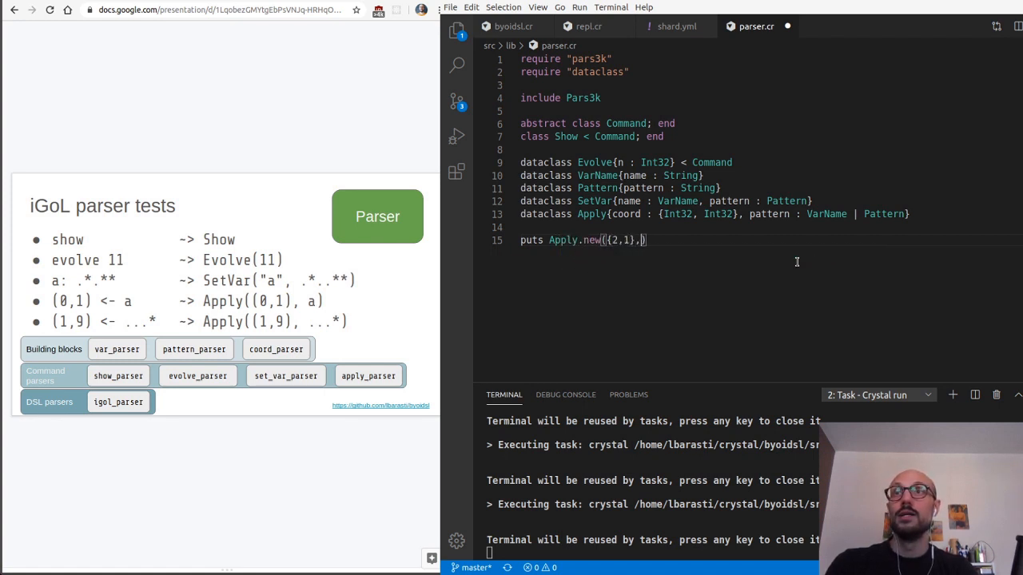
type("VarName.new(")
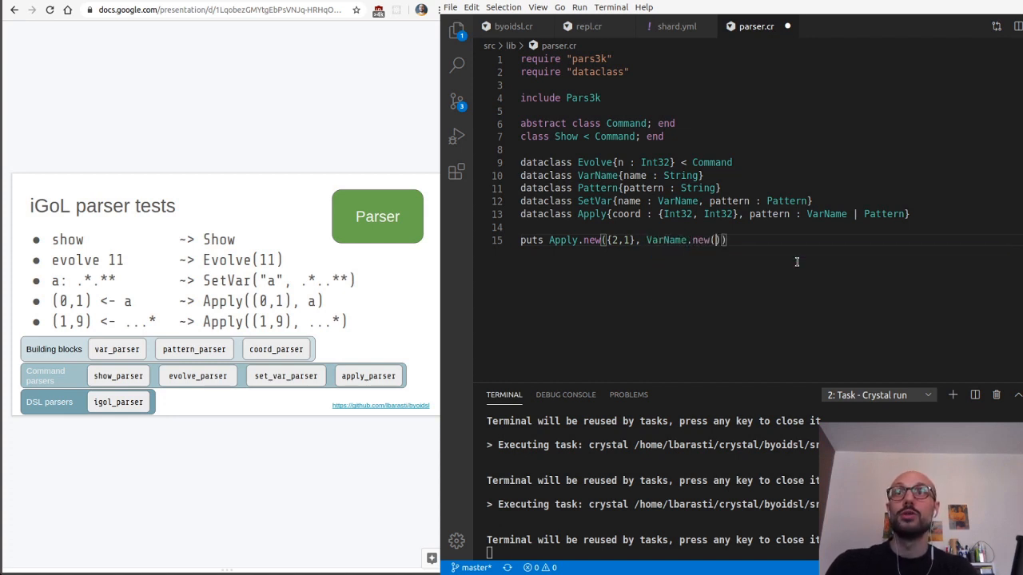
type("\"\"")
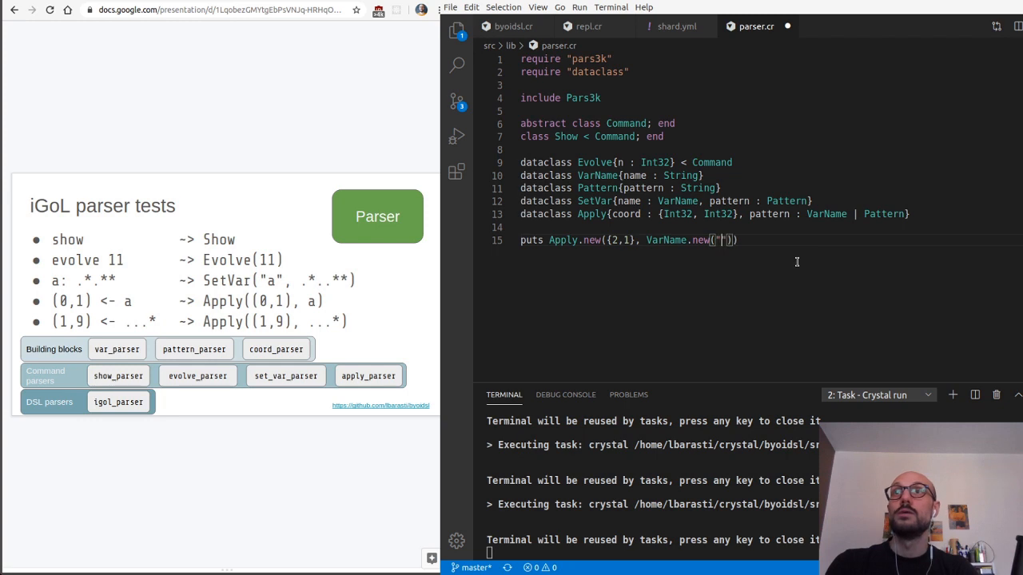
type("a")
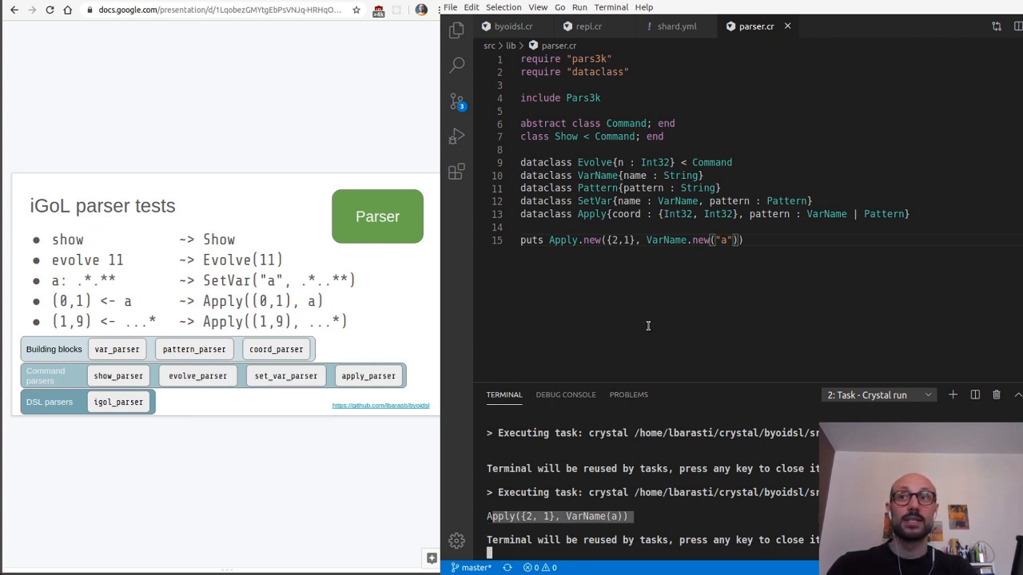
mouse_move(719, 286)
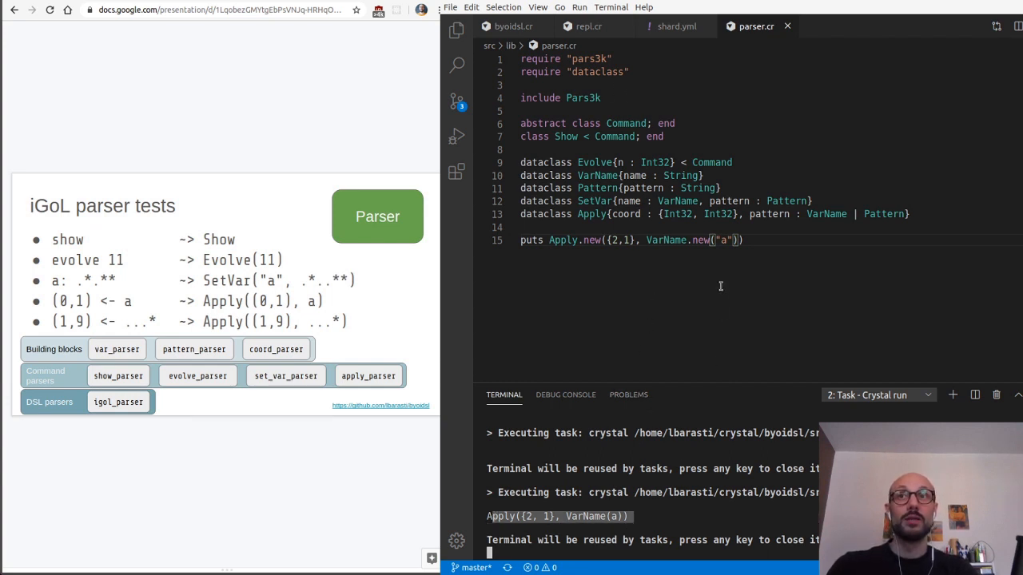